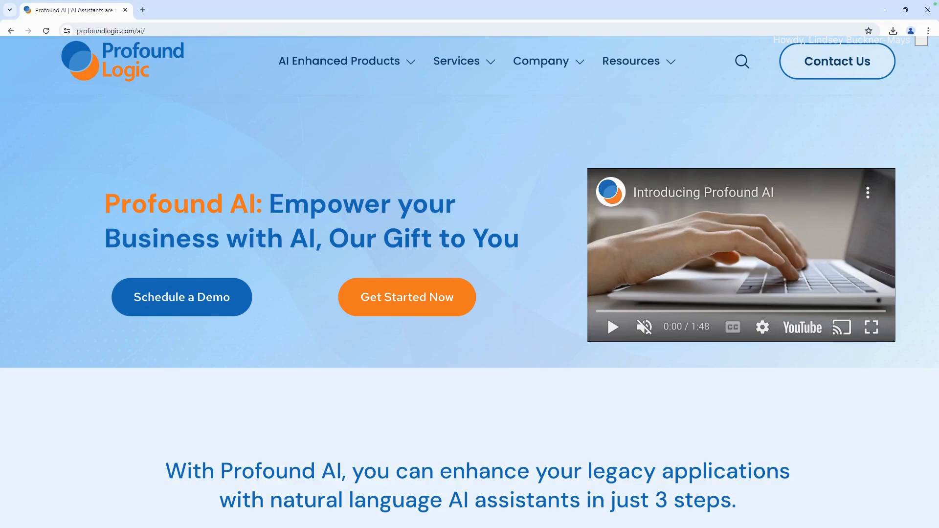
Open Chrome's downloads list to launch the downloaded Profound AI installer.
{"action": "scroll", "scroll_direction": "down", "scroll_amount": 3}
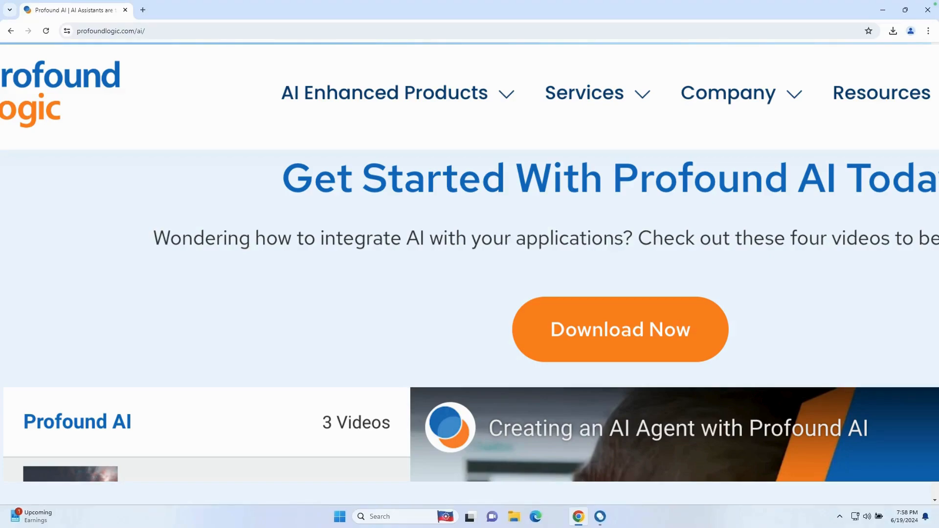
{"action": "scroll", "scroll_direction": "up", "scroll_amount": 3}
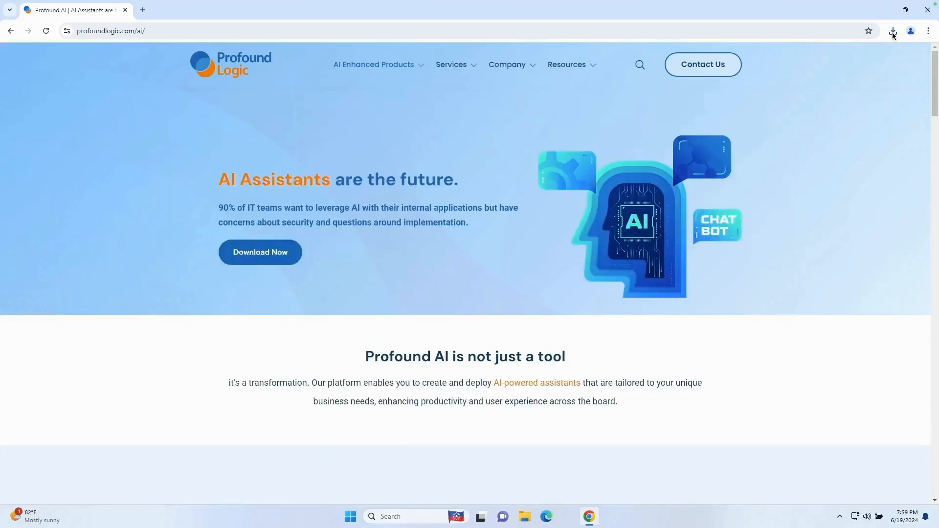
{"action": "left_click", "coordinate": [893, 31]}
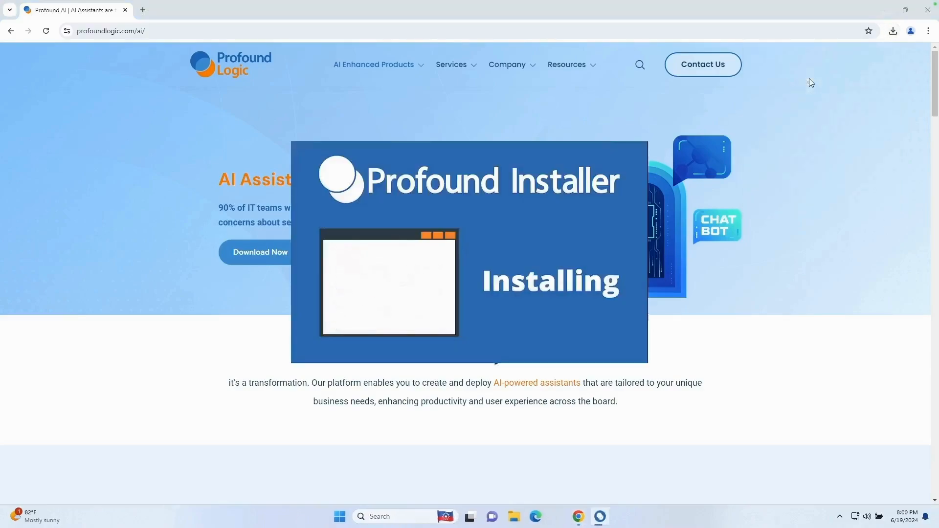
{"action": "mouse_move", "coordinate": [688, 292]}
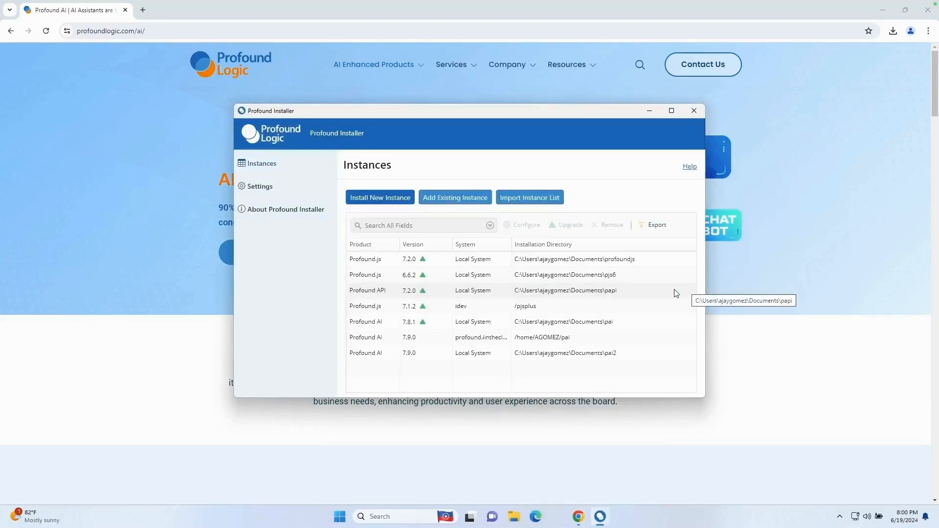
{"action": "mouse_move", "coordinate": [654, 291]}
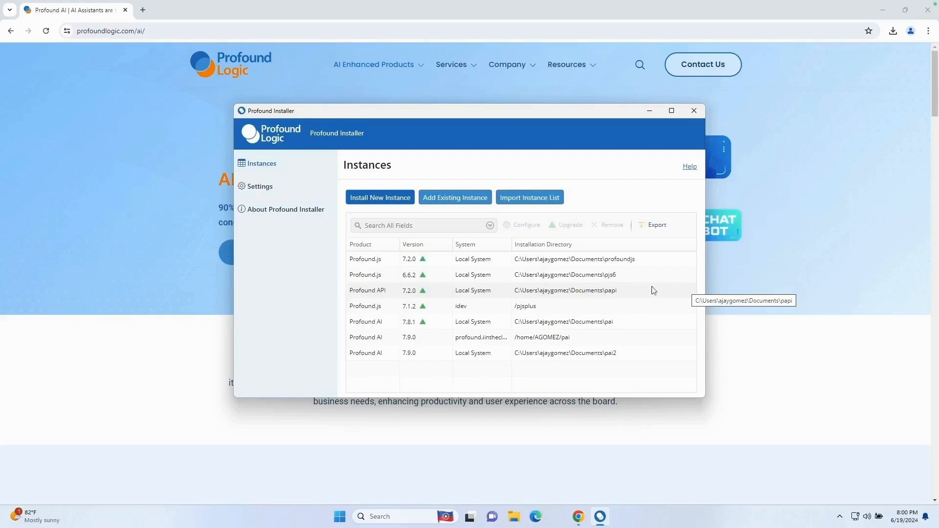
{"action": "mouse_move", "coordinate": [691, 130]}
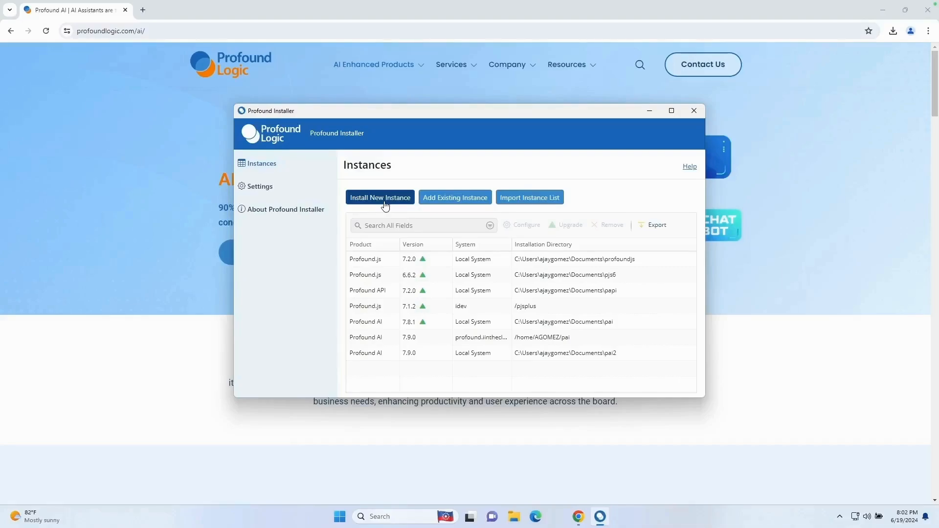
Start a new instance install and choose Profound AI as the product.
{"action": "left_click", "coordinate": [380, 198]}
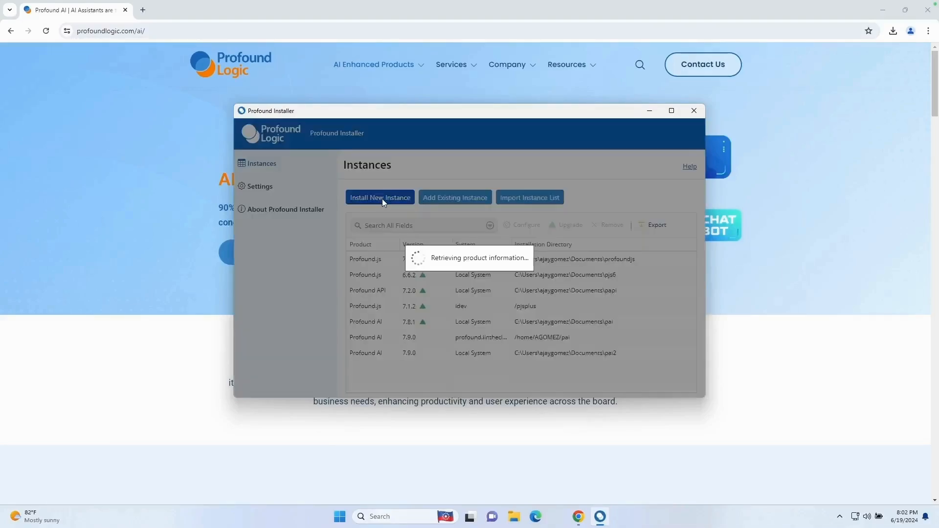
{"action": "left_click", "coordinate": [380, 198]}
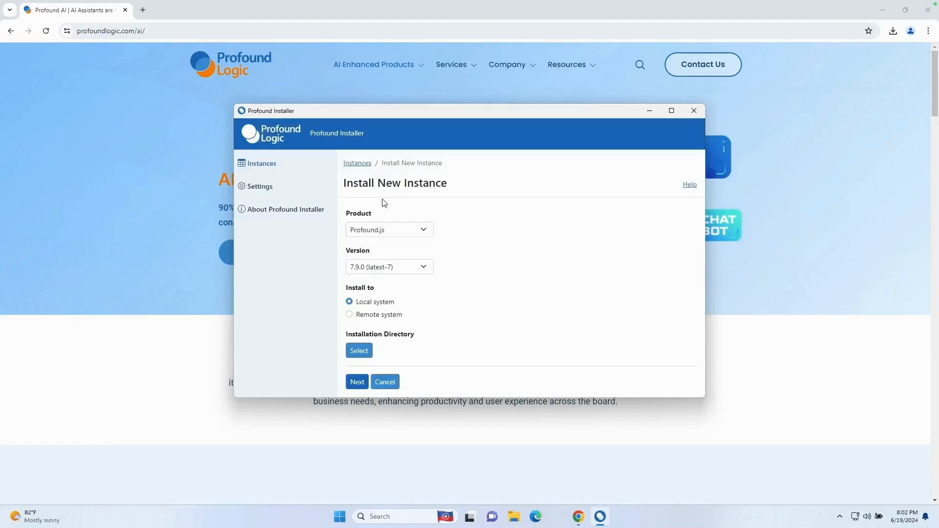
{"action": "left_click", "coordinate": [389, 229]}
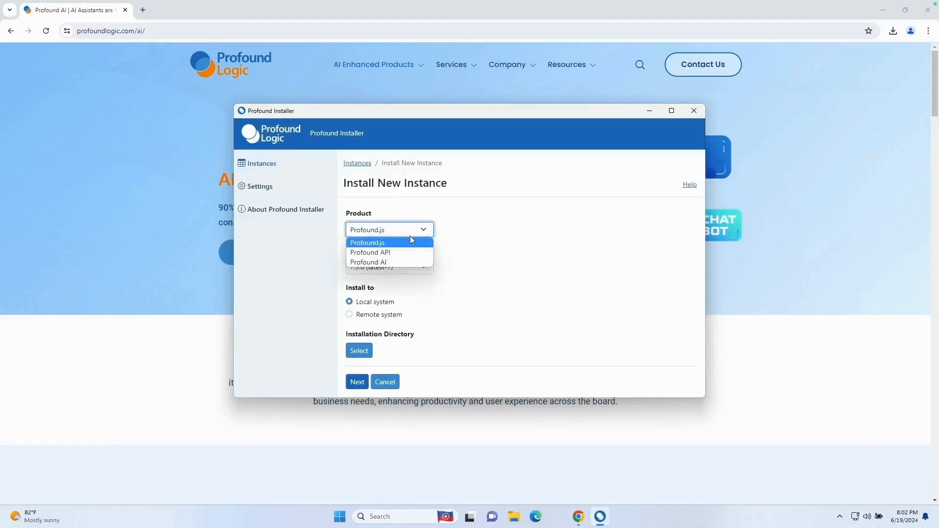
{"action": "left_click", "coordinate": [369, 262]}
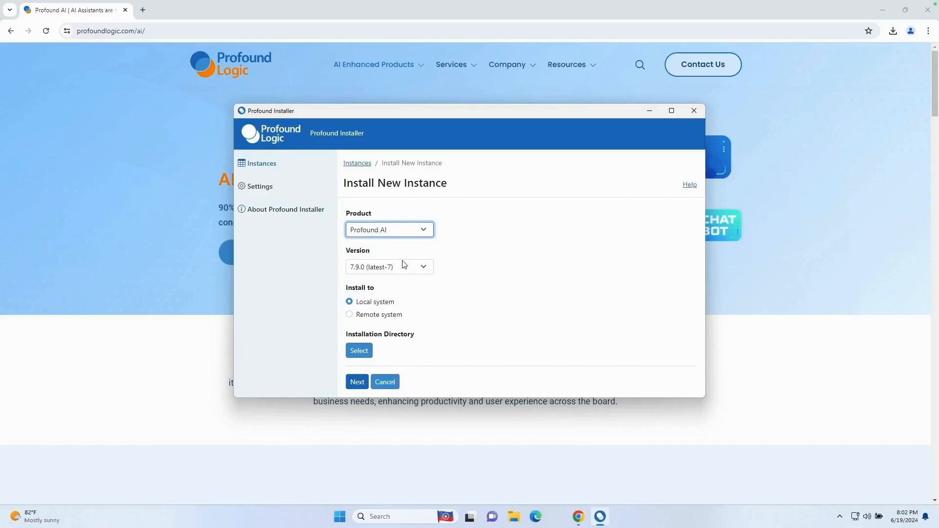
{"action": "mouse_move", "coordinate": [409, 280]}
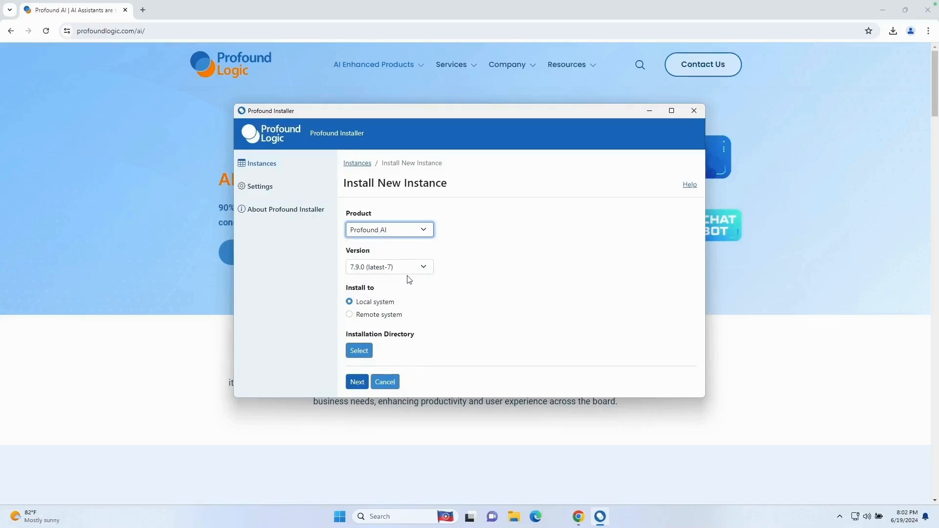
{"action": "mouse_move", "coordinate": [377, 272]}
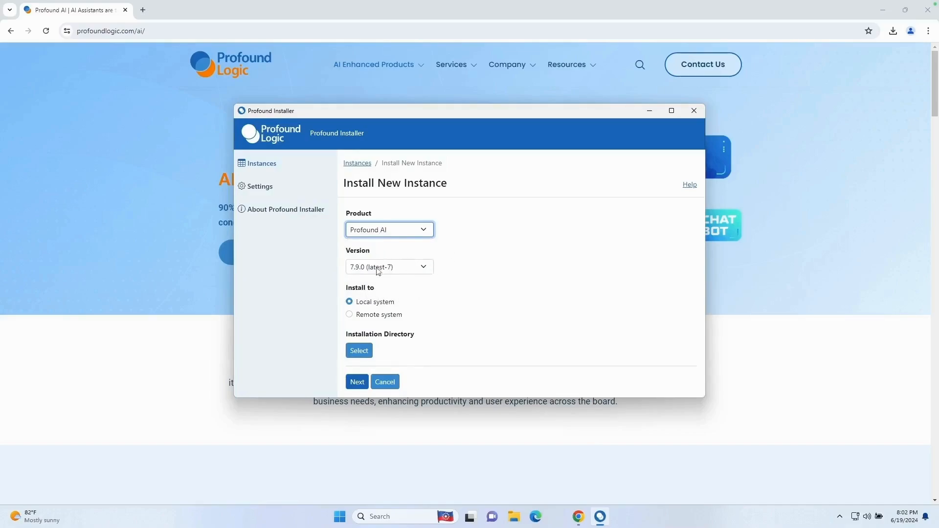
{"action": "mouse_move", "coordinate": [403, 291]}
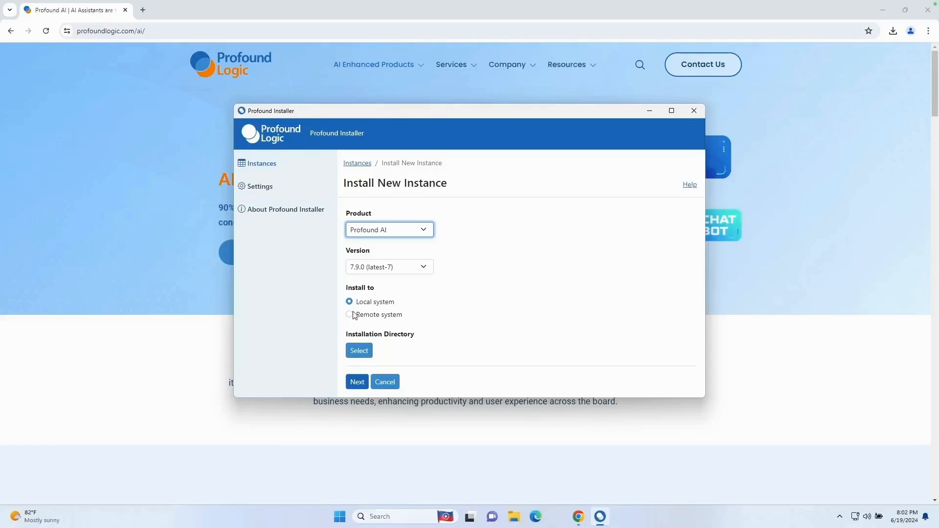
{"action": "mouse_move", "coordinate": [365, 312]}
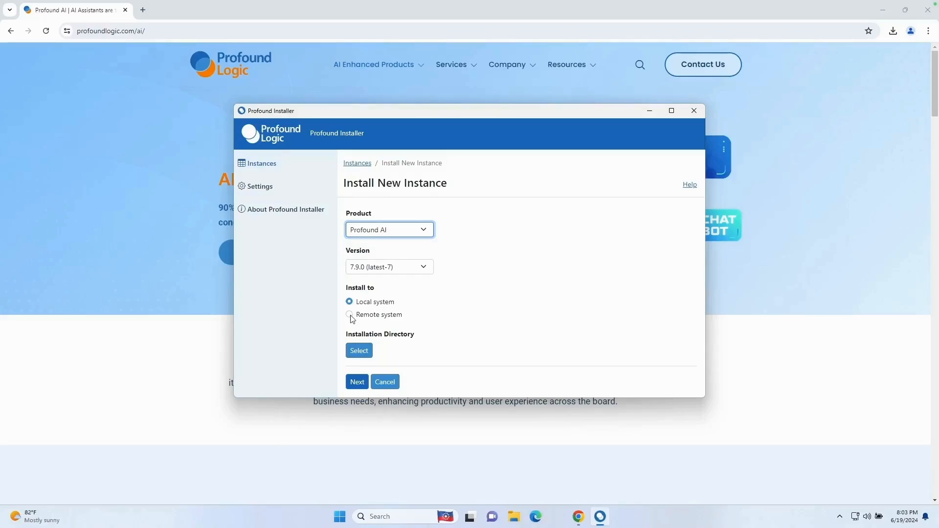
{"action": "left_click", "coordinate": [349, 315]}
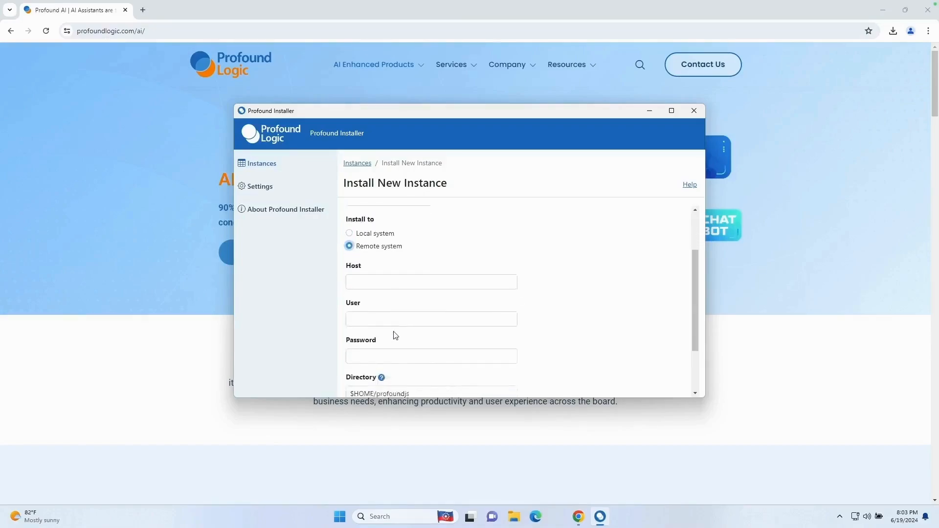
{"action": "left_click", "coordinate": [430, 261]}
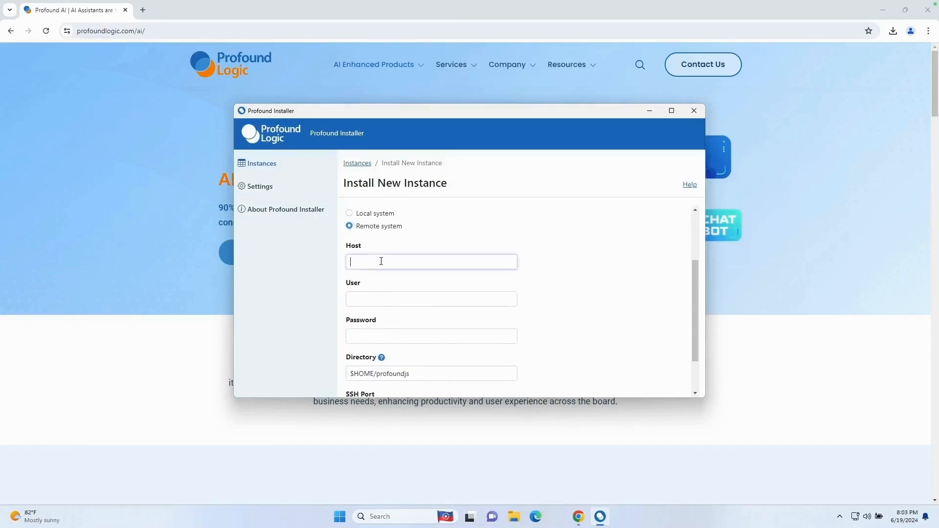
{"action": "type", "text": "profound"}
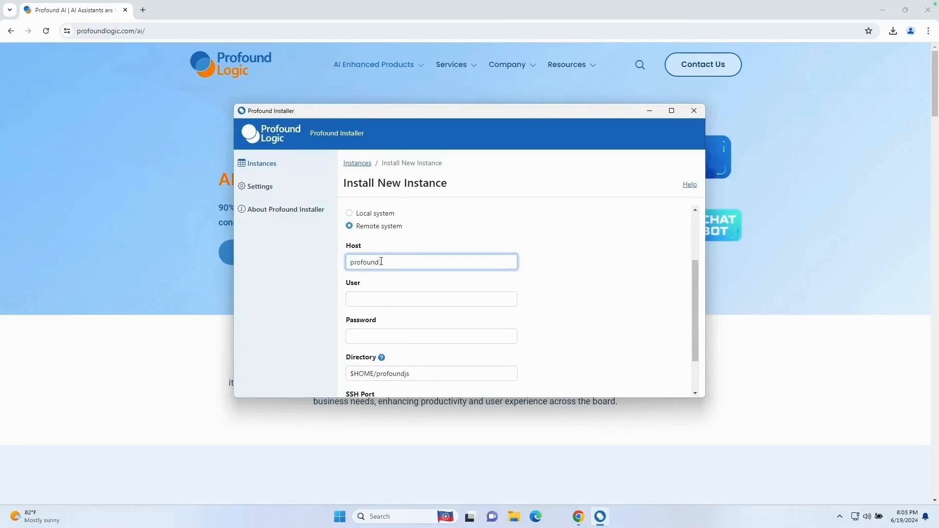
{"action": "type", "text": ".inthecloud.com"}
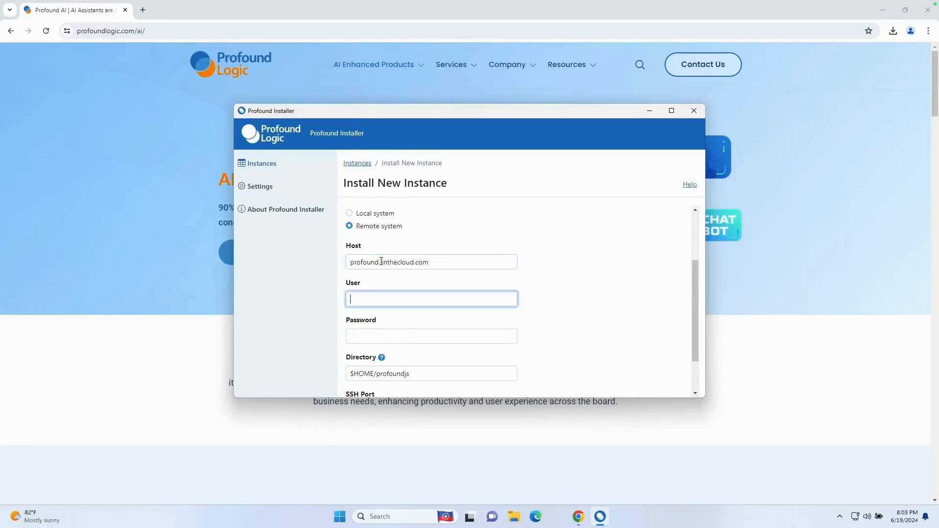
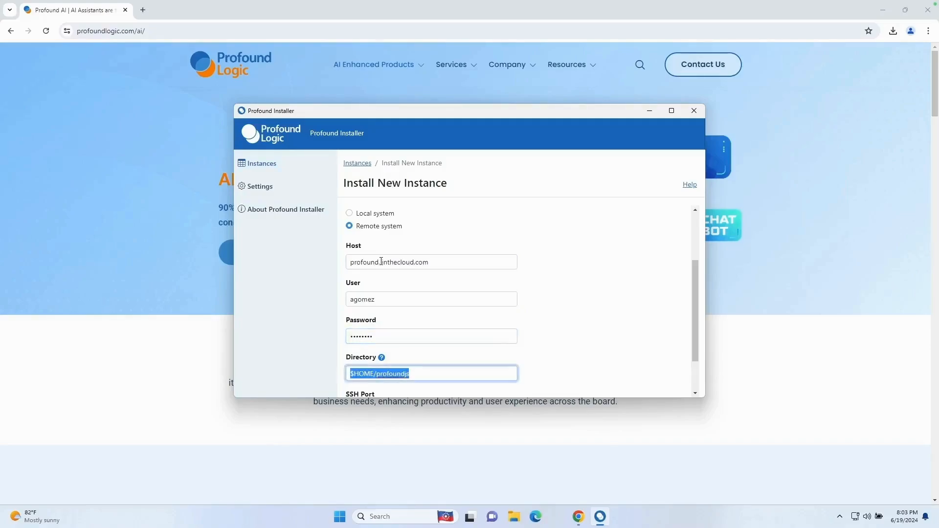
Replace the install directory with /pai2 and submit the details for verification.
{"action": "key", "text": "Delete"}
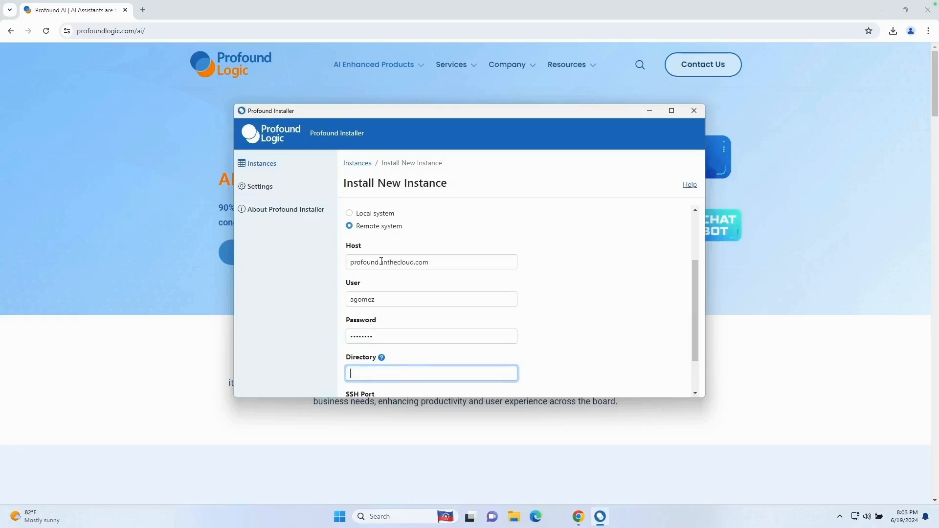
{"action": "scroll", "scroll_direction": "down", "scroll_amount": 3}
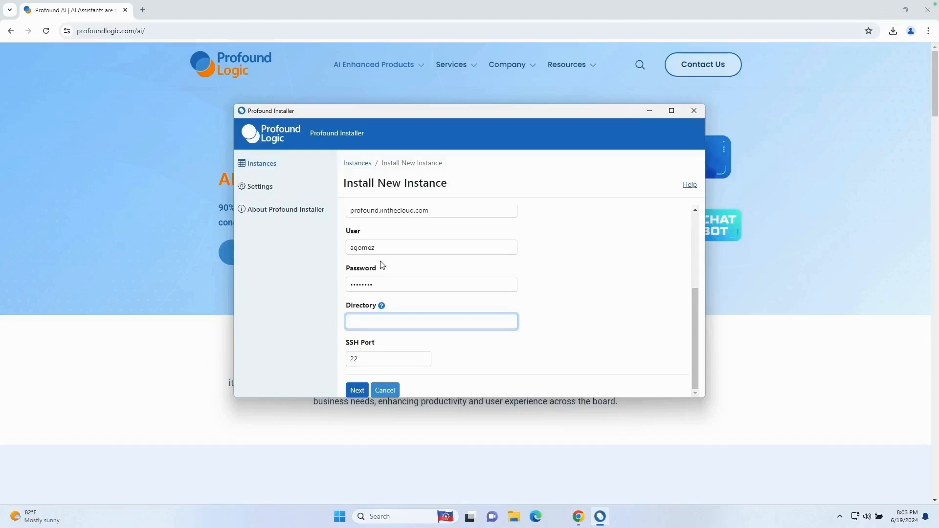
{"action": "left_click", "coordinate": [430, 322]}
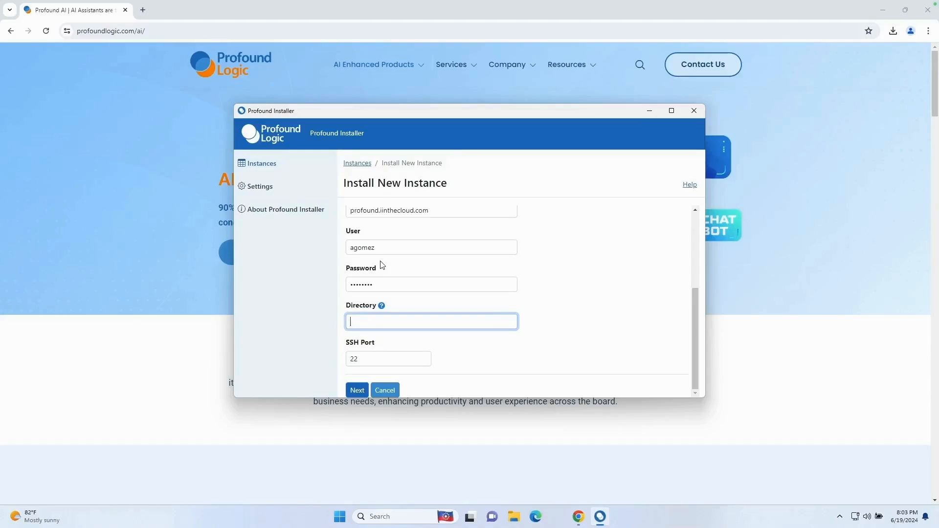
{"action": "type", "text": "/pai2"}
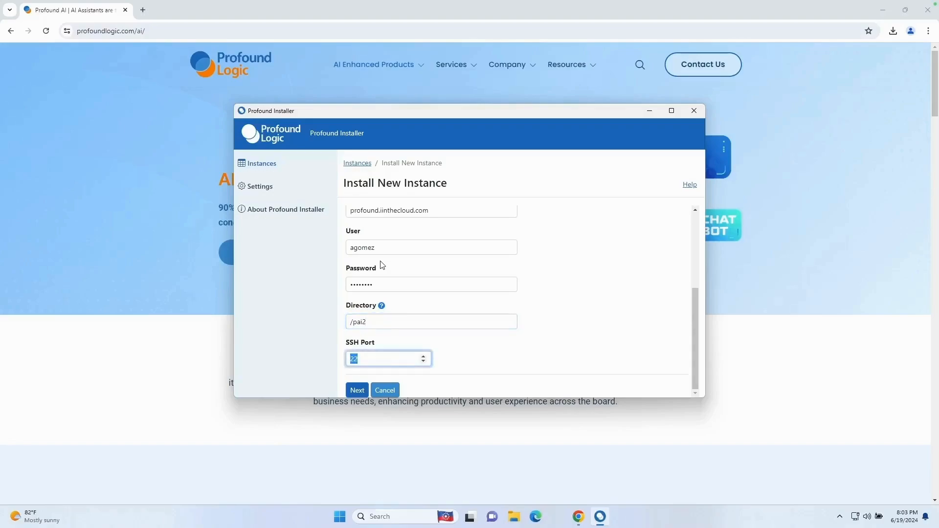
{"action": "mouse_move", "coordinate": [395, 352]}
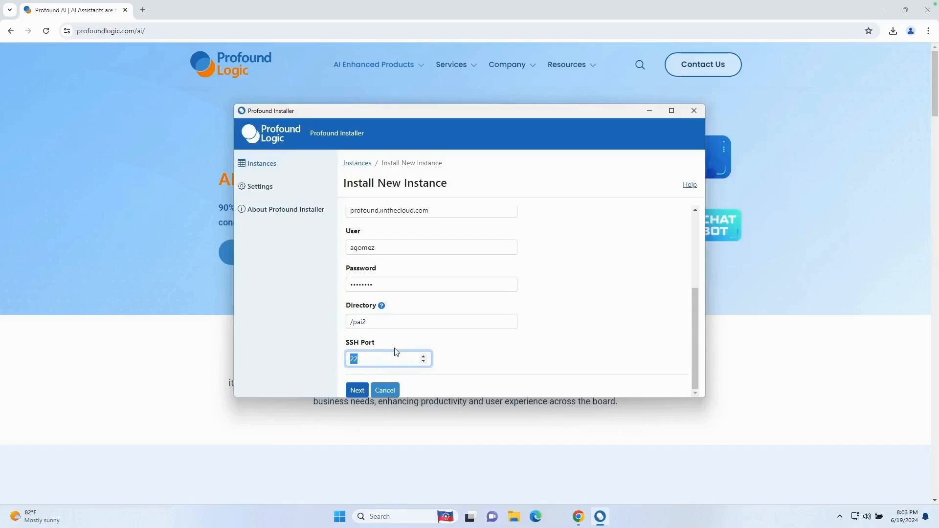
{"action": "mouse_move", "coordinate": [433, 357]}
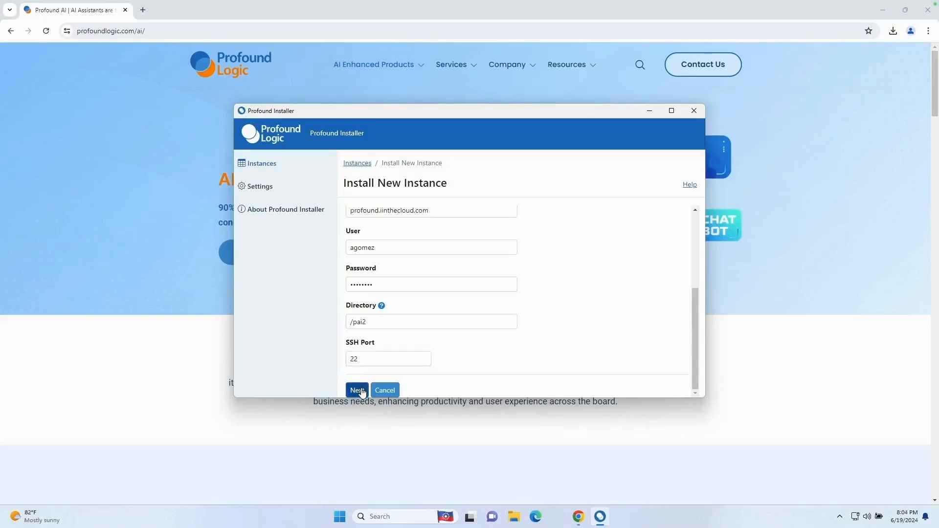
{"action": "left_click", "coordinate": [358, 390]}
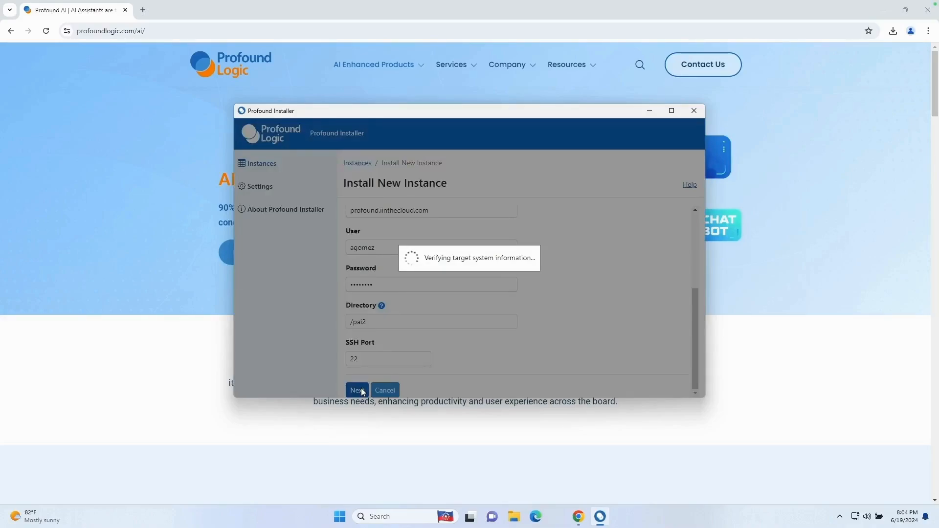
Change the IBM i Connector Library from PROFOUNDAI to PAI2 and review further settings.
{"action": "left_click", "coordinate": [357, 390]}
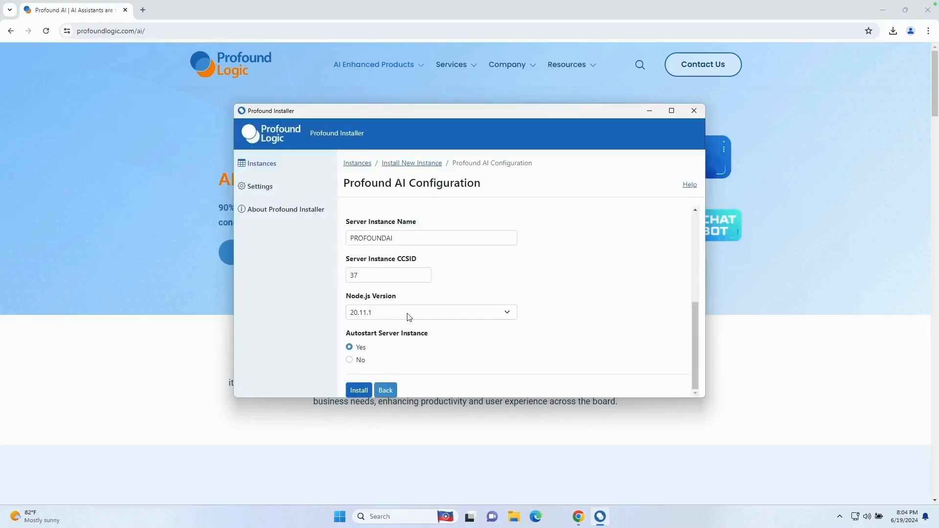
{"action": "mouse_move", "coordinate": [432, 293]}
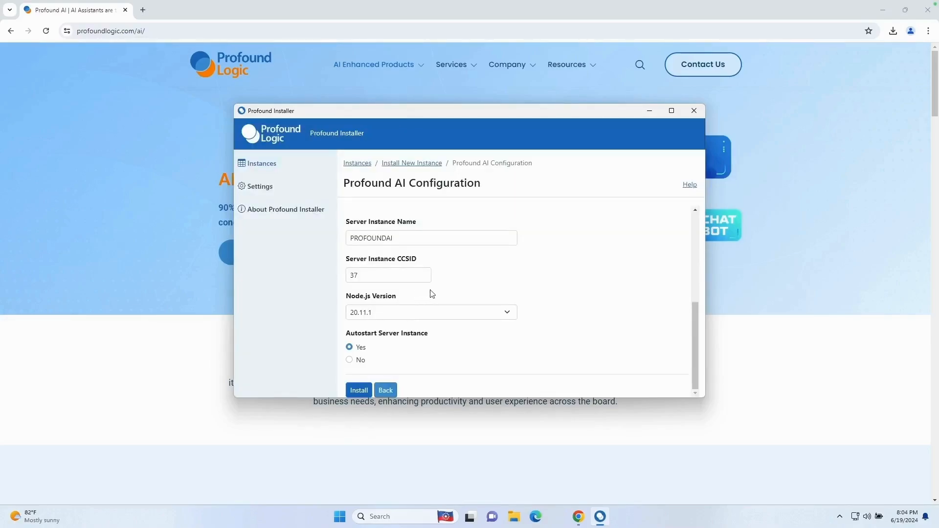
{"action": "scroll", "scroll_direction": "down", "scroll_amount": 3}
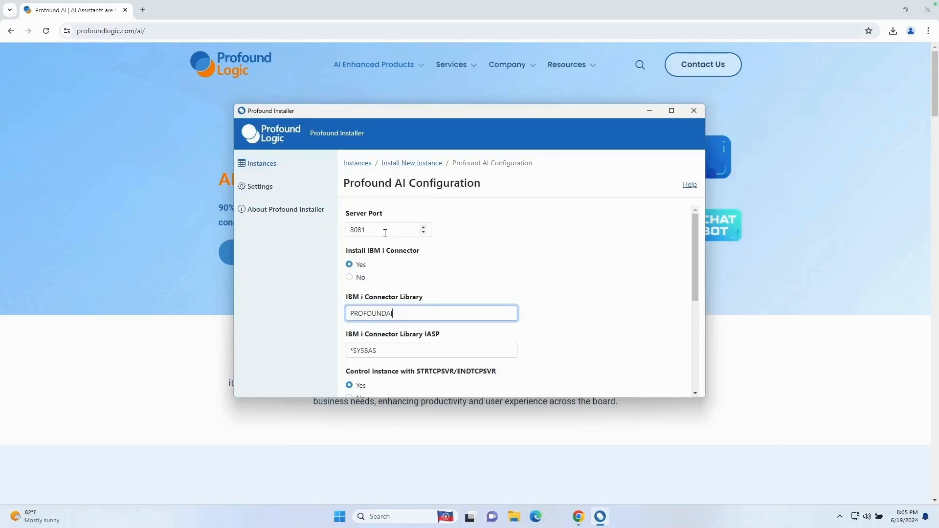
{"action": "mouse_move", "coordinate": [362, 258]}
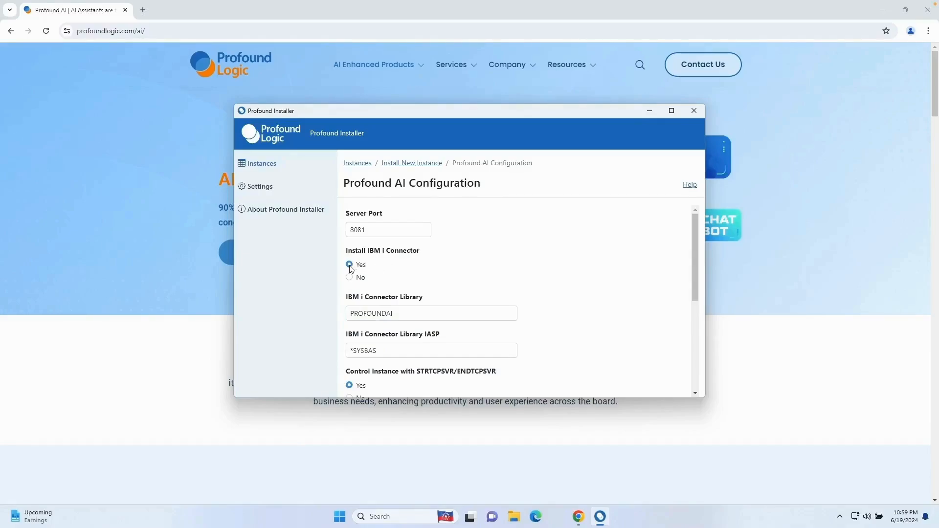
{"action": "mouse_move", "coordinate": [411, 315]}
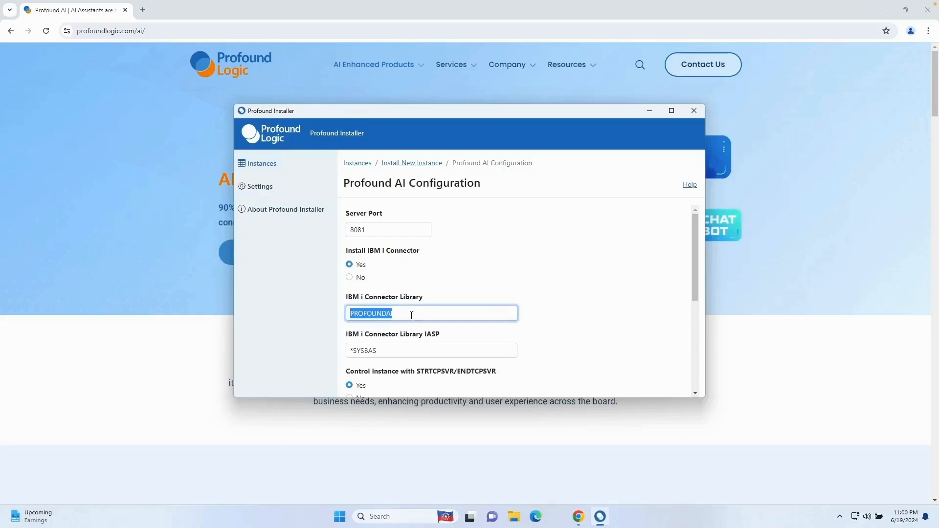
{"action": "type", "text": "PAI"}
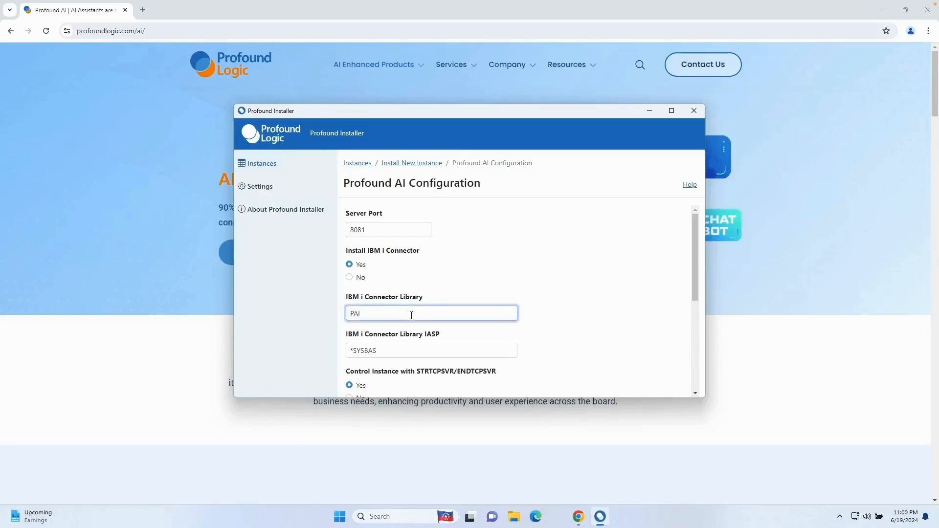
{"action": "type", "text": "2"}
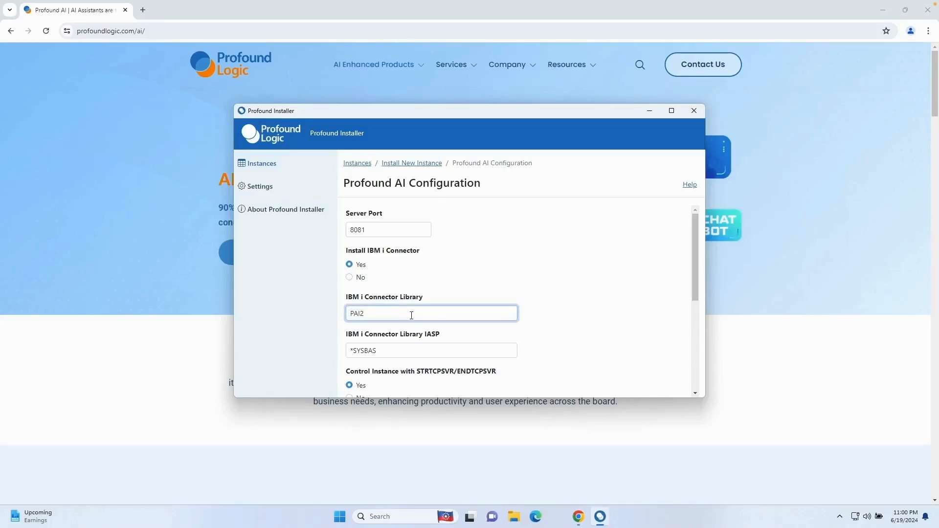
{"action": "scroll", "scroll_direction": "down", "scroll_amount": 3}
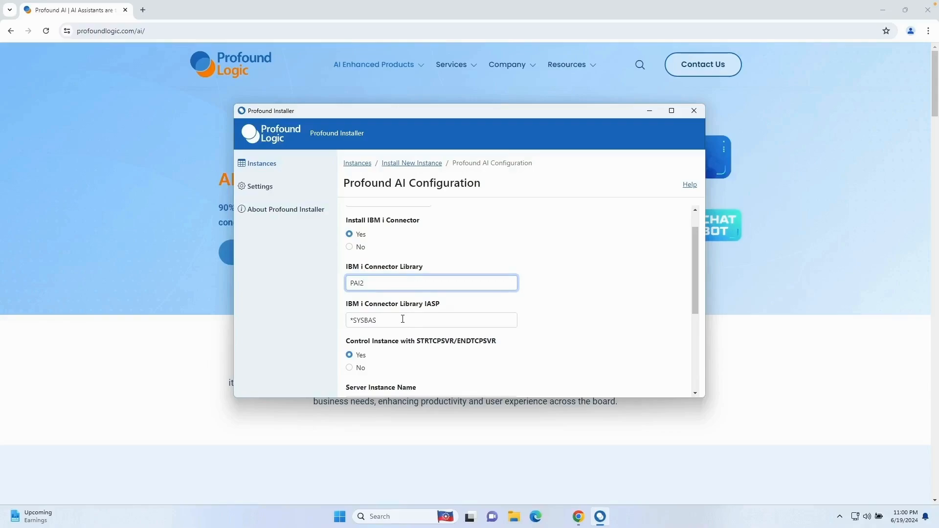
{"action": "scroll", "scroll_direction": "down", "scroll_amount": 3}
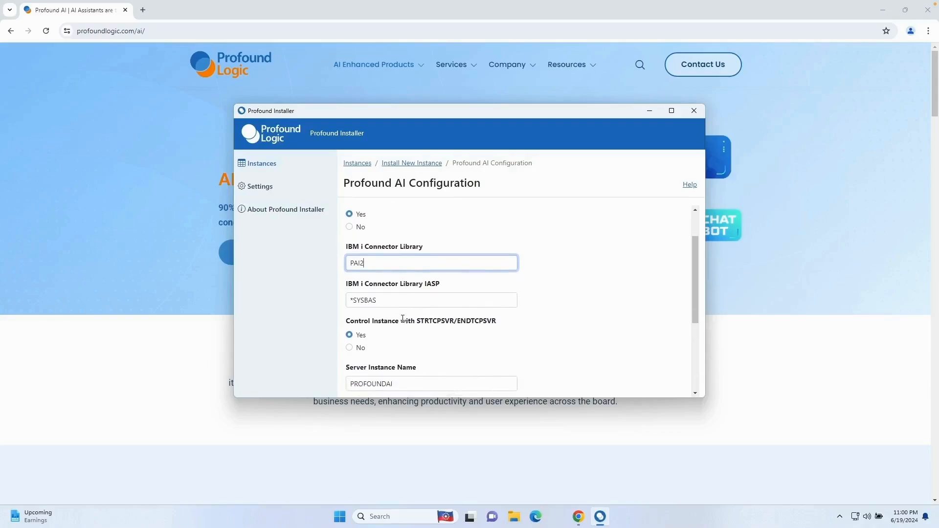
{"action": "scroll", "scroll_direction": "down", "scroll_amount": 3}
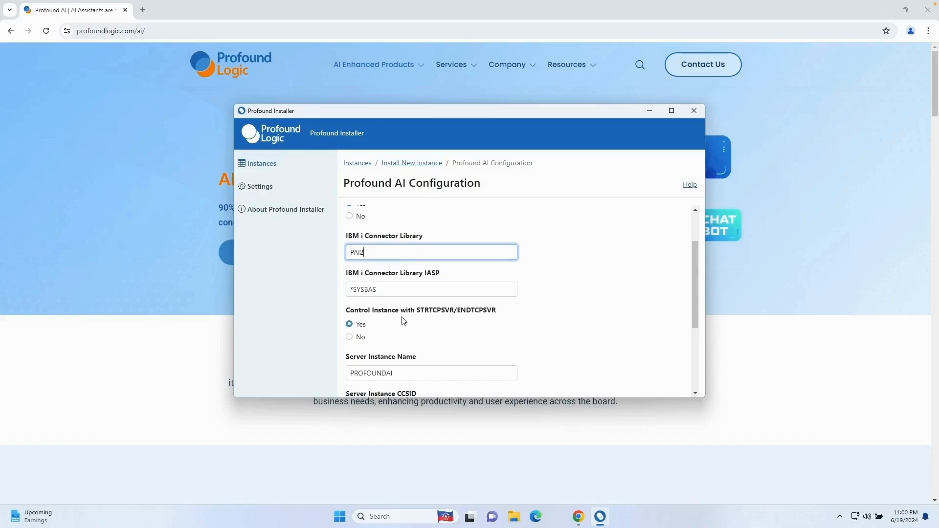
{"action": "mouse_move", "coordinate": [409, 292]}
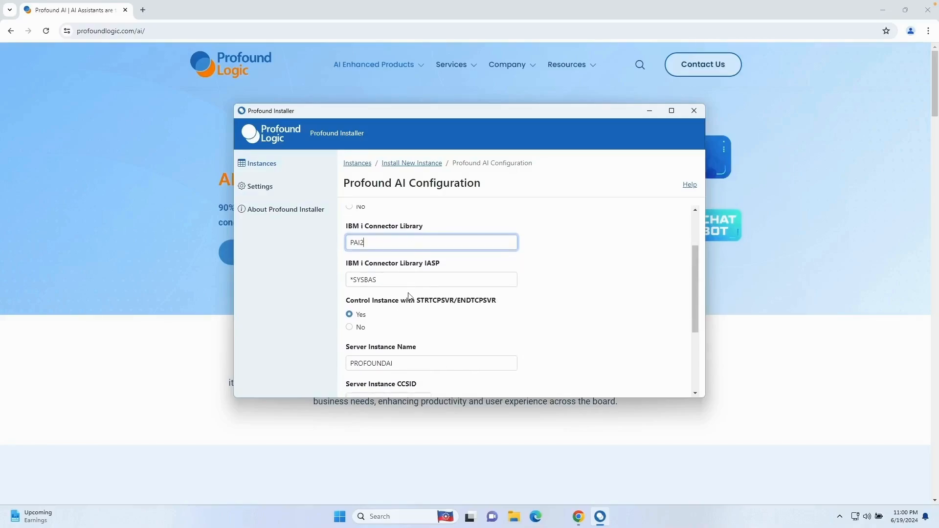
{"action": "scroll", "scroll_direction": "down", "scroll_amount": 3}
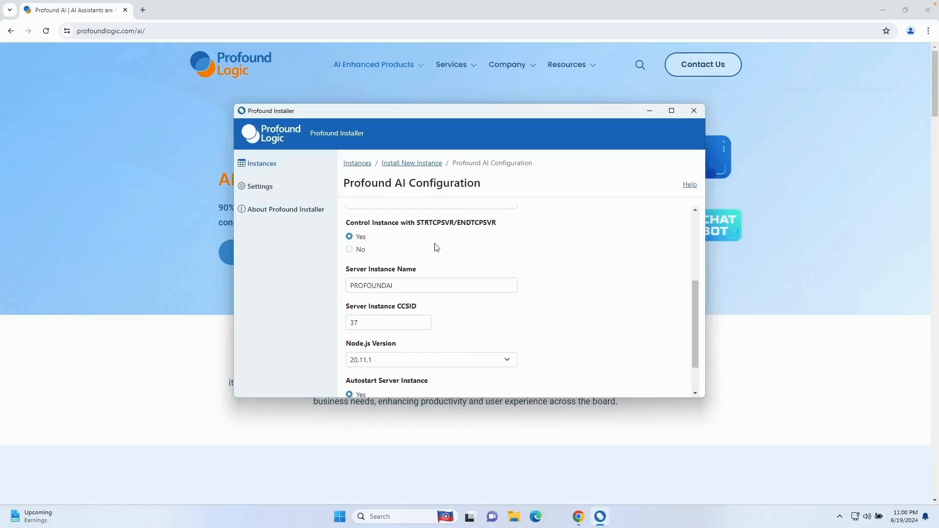
{"action": "mouse_move", "coordinate": [400, 237]}
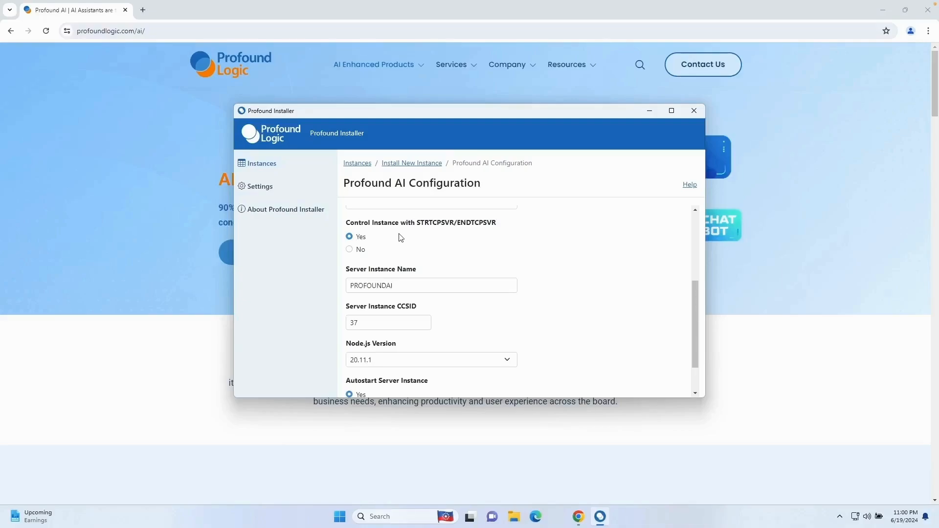
{"action": "mouse_move", "coordinate": [352, 238]}
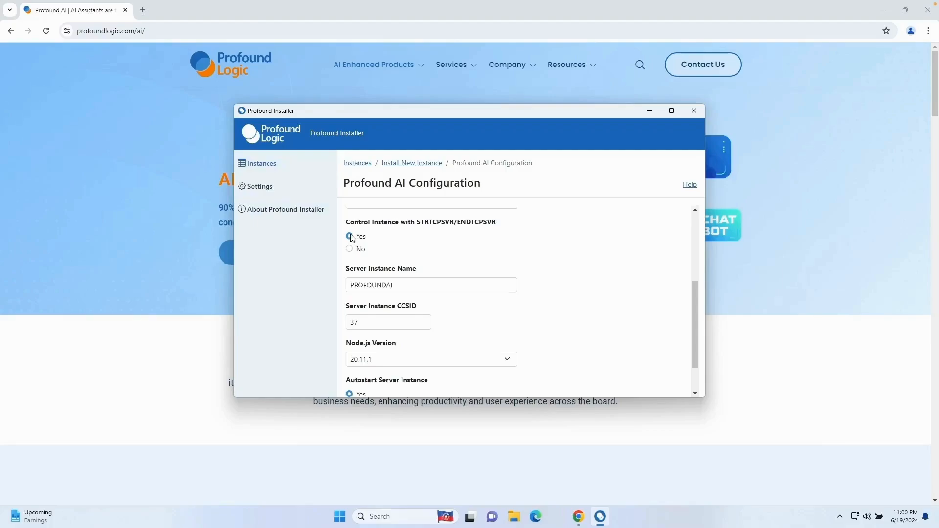
Enter PAI2 as Server Instance Name and select Node.js 20.11.1.
{"action": "scroll", "scroll_direction": "up", "scroll_amount": 3}
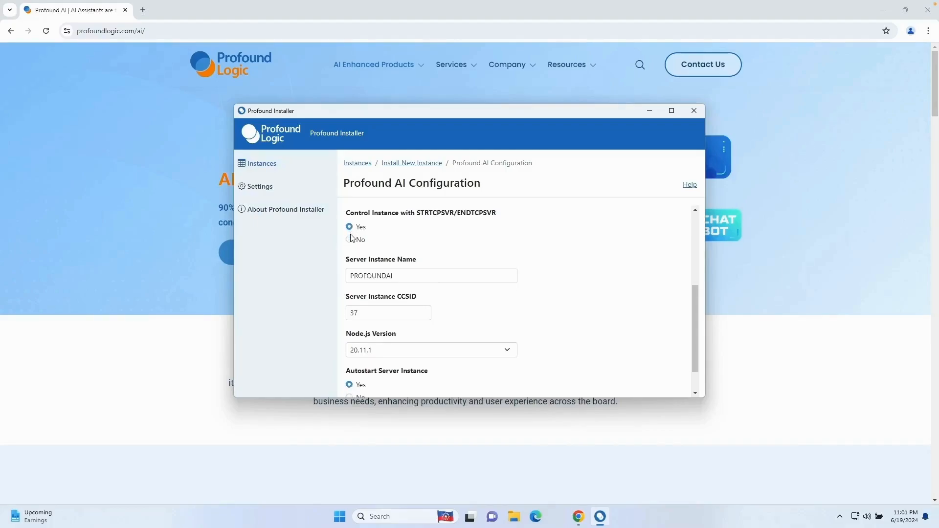
{"action": "scroll", "scroll_direction": "down", "scroll_amount": 3}
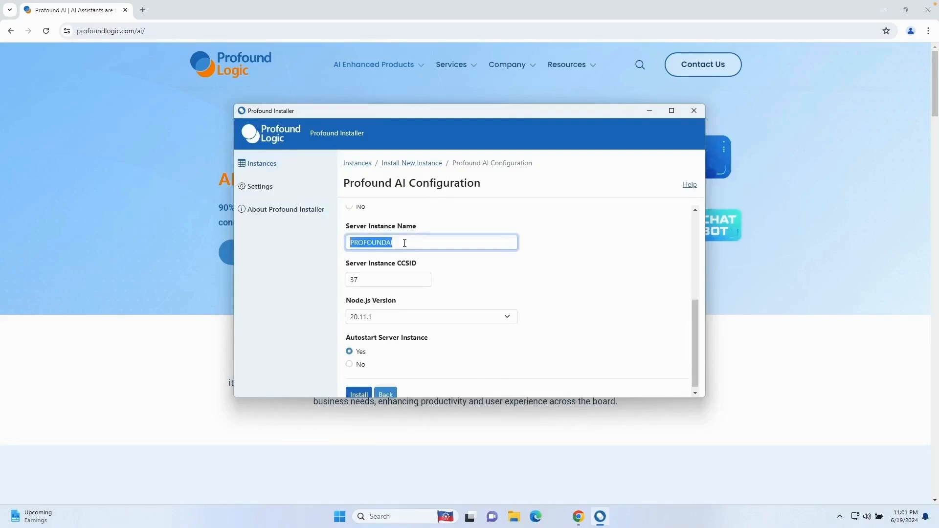
{"action": "type", "text": "PAI2"}
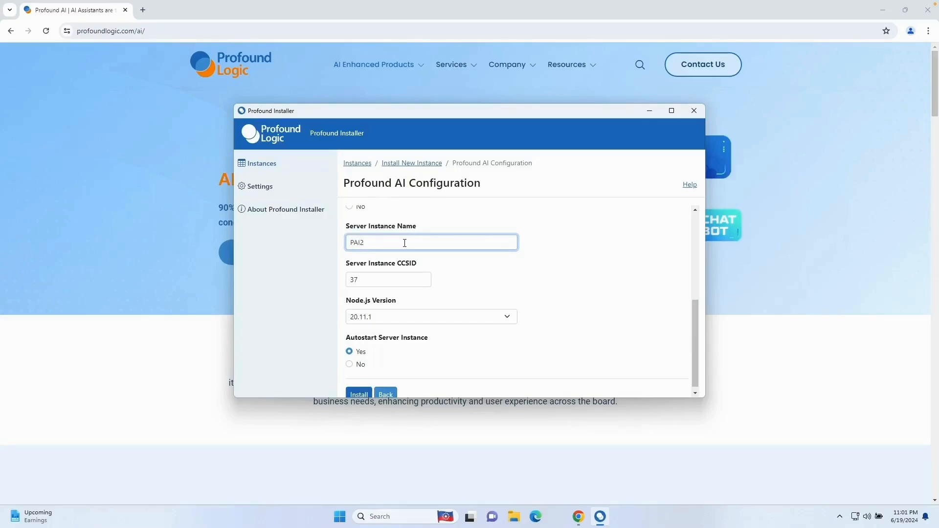
{"action": "scroll", "scroll_direction": "up", "scroll_amount": 3}
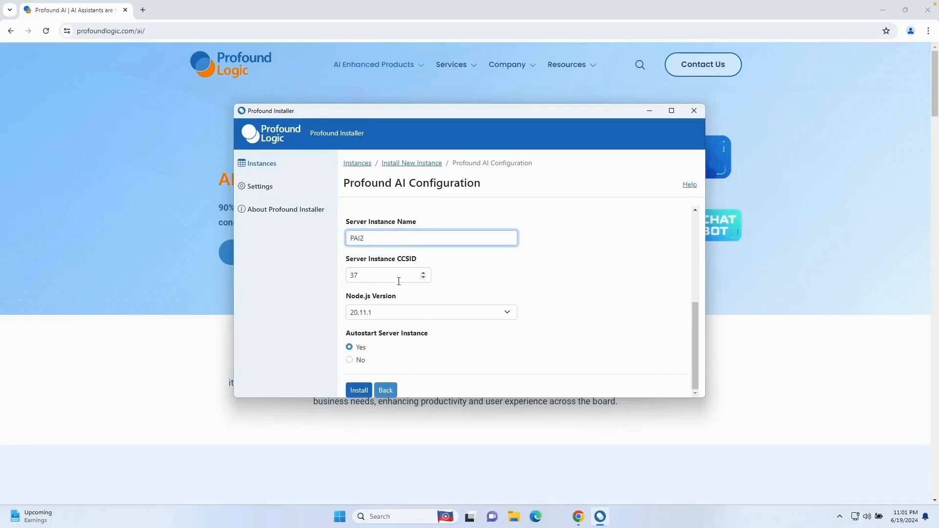
{"action": "mouse_move", "coordinate": [429, 298]}
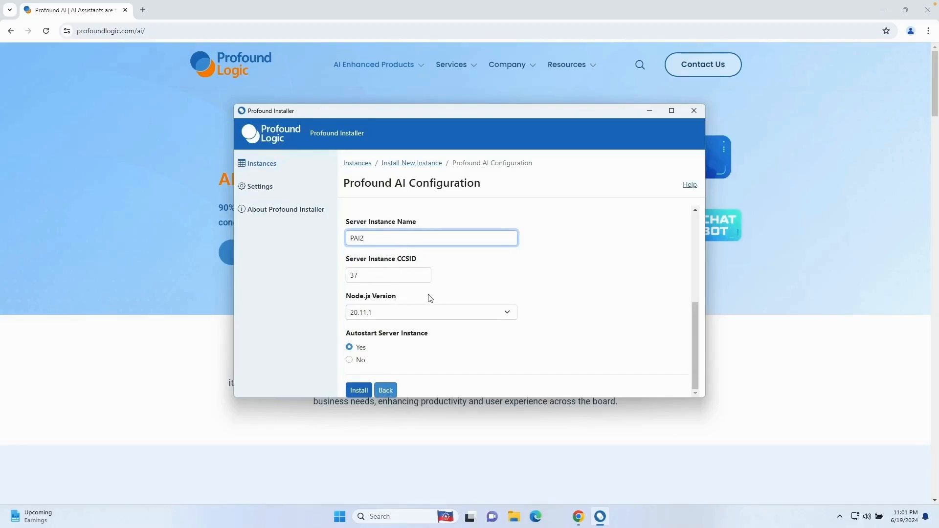
{"action": "mouse_move", "coordinate": [406, 292]}
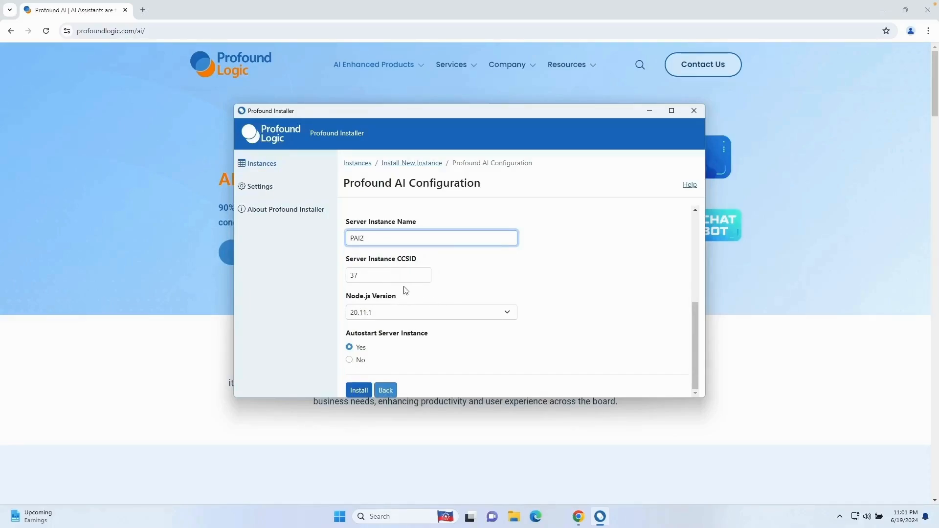
{"action": "mouse_move", "coordinate": [454, 301]}
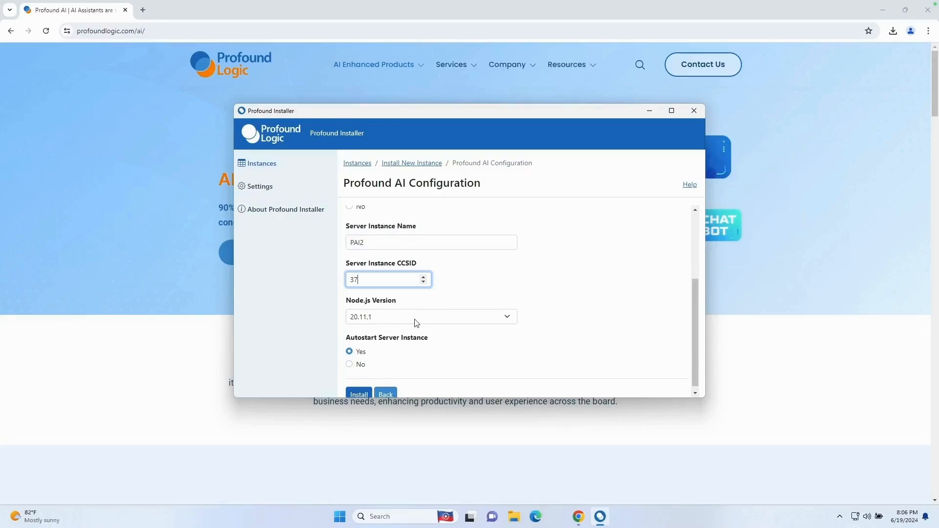
{"action": "left_click", "coordinate": [430, 317]}
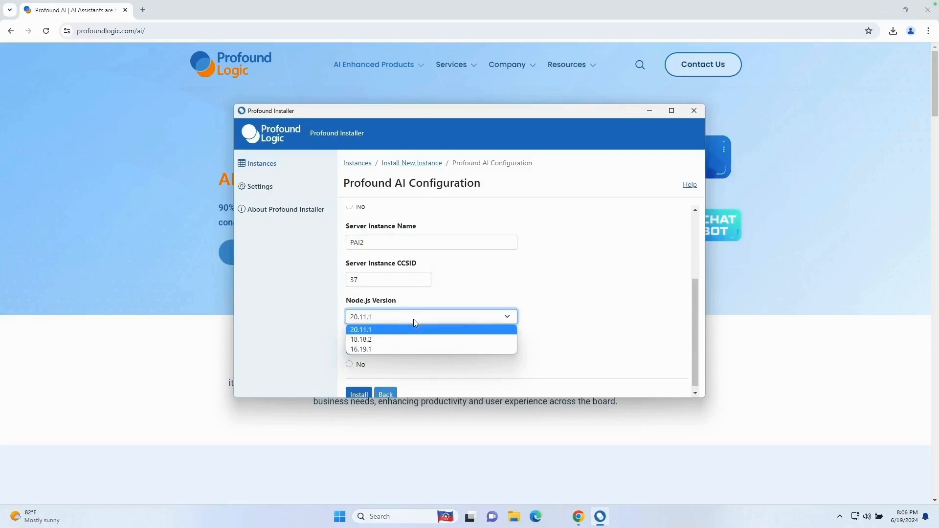
{"action": "mouse_move", "coordinate": [406, 327]}
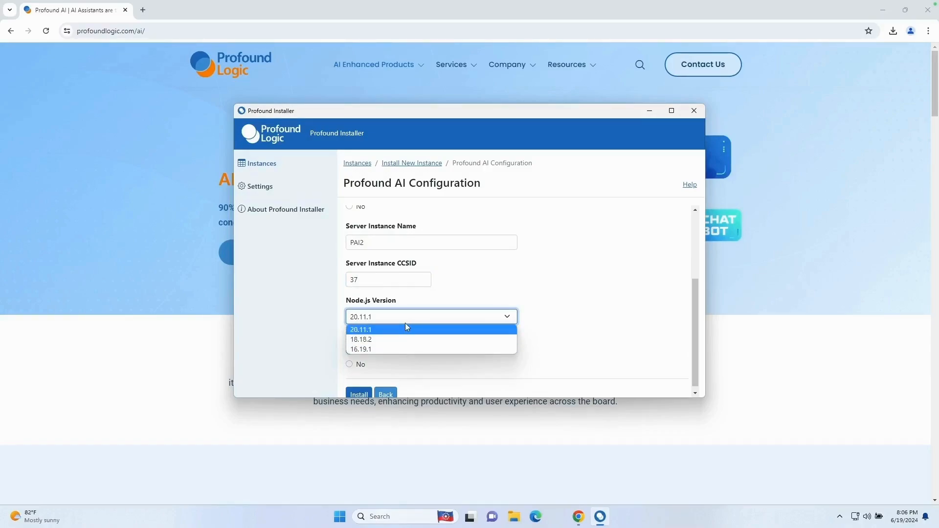
{"action": "left_click", "coordinate": [361, 330]}
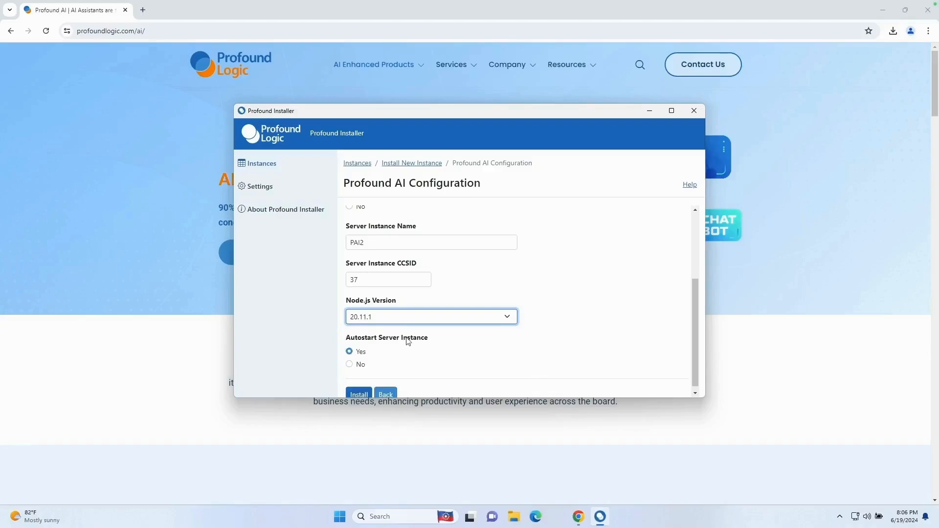
{"action": "mouse_move", "coordinate": [401, 327]}
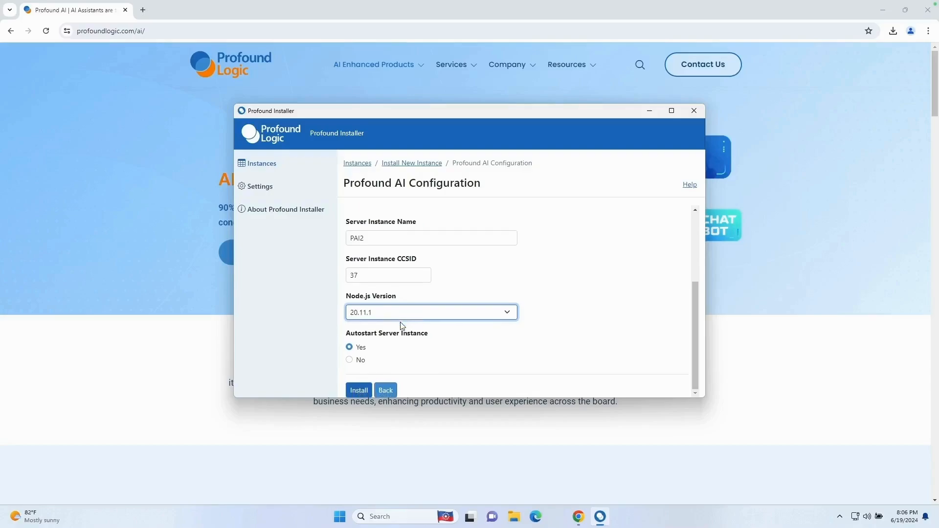
{"action": "mouse_move", "coordinate": [404, 367]}
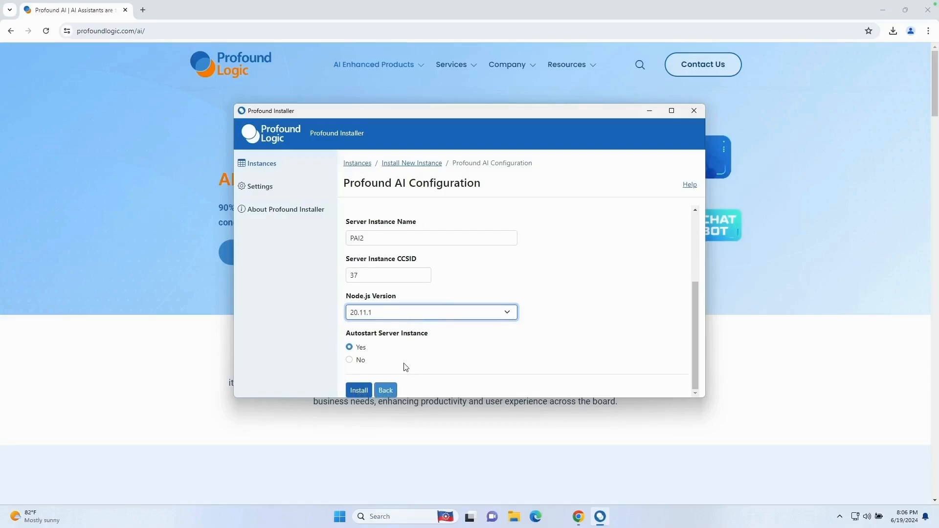
{"action": "mouse_move", "coordinate": [376, 358]}
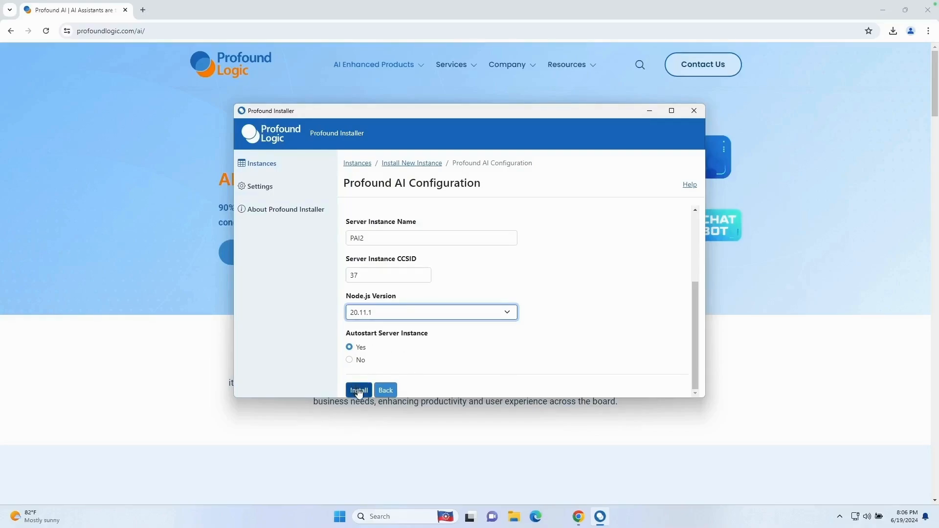
Run the installation and confirm the Installation Complete message.
{"action": "left_click", "coordinate": [358, 390]}
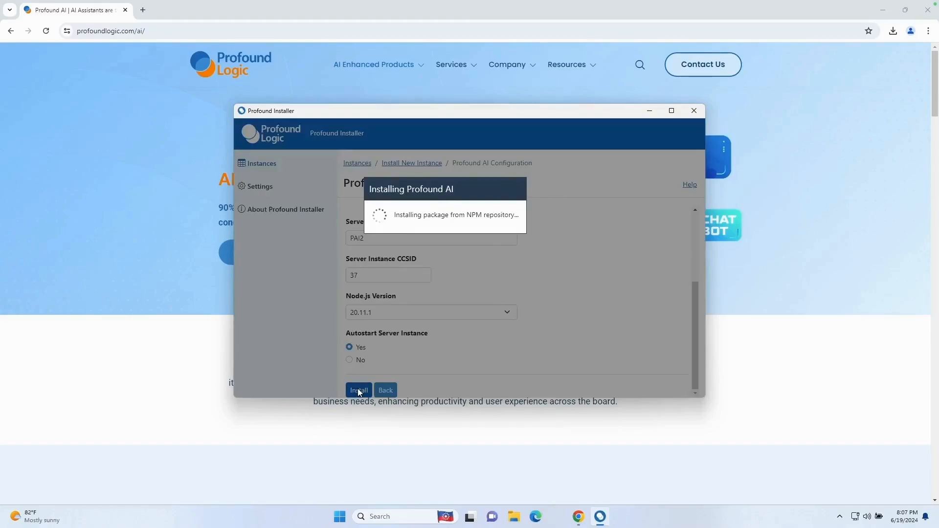
{"action": "mouse_move", "coordinate": [438, 234]}
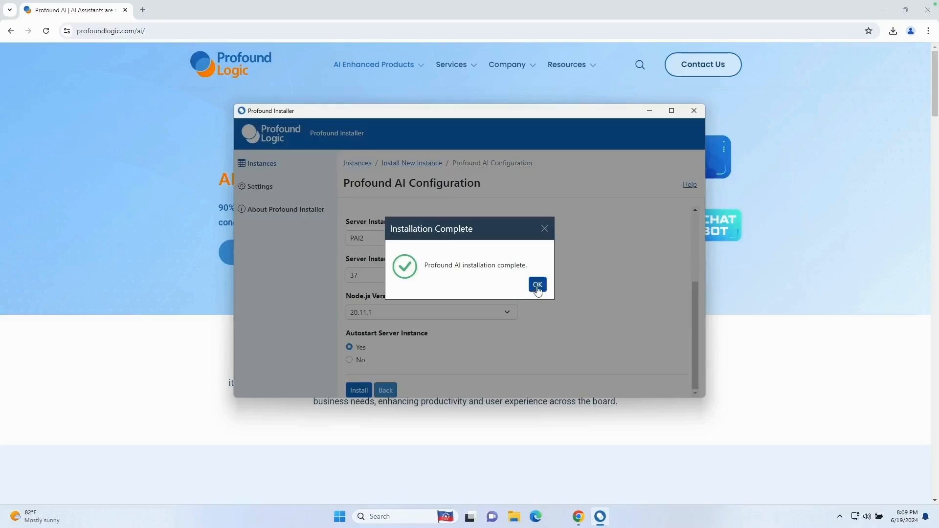
{"action": "left_click", "coordinate": [536, 284]}
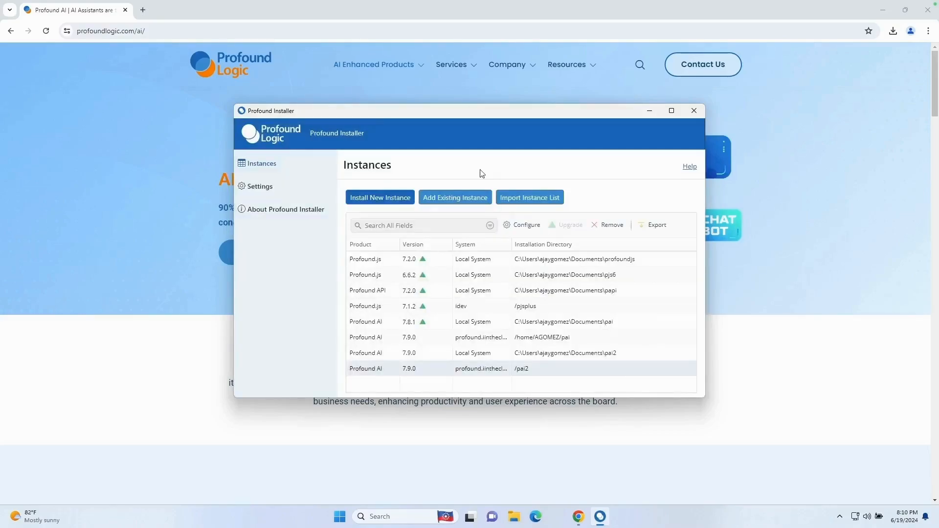
{"action": "mouse_move", "coordinate": [459, 171]}
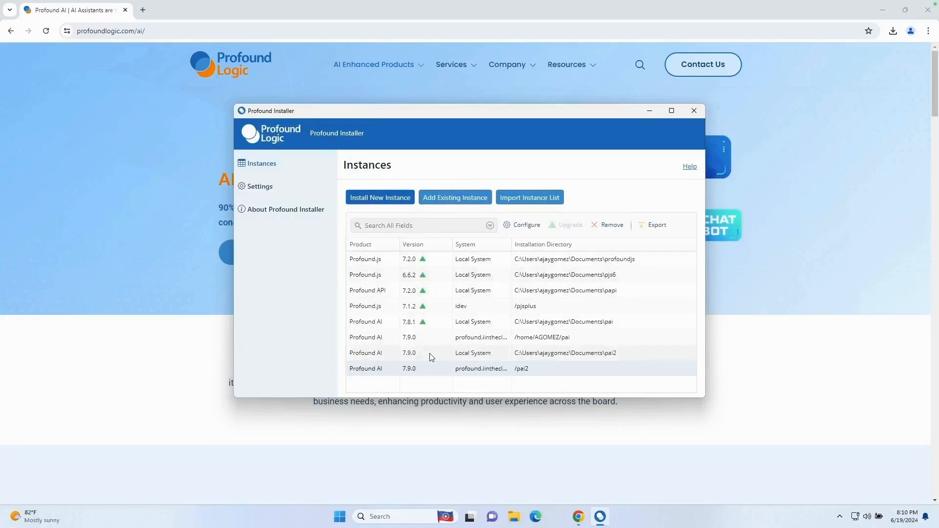
{"action": "mouse_move", "coordinate": [443, 358]}
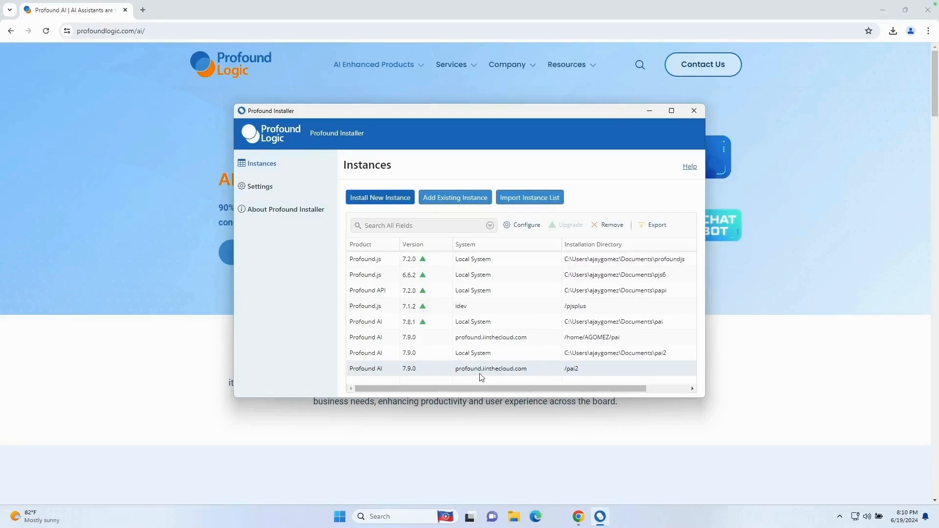
{"action": "mouse_move", "coordinate": [448, 379]}
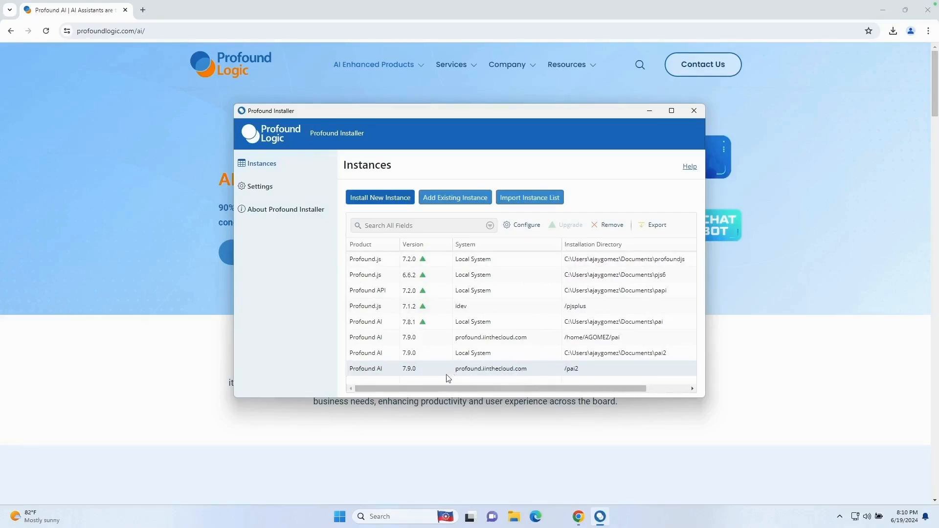
{"action": "mouse_move", "coordinate": [366, 375]}
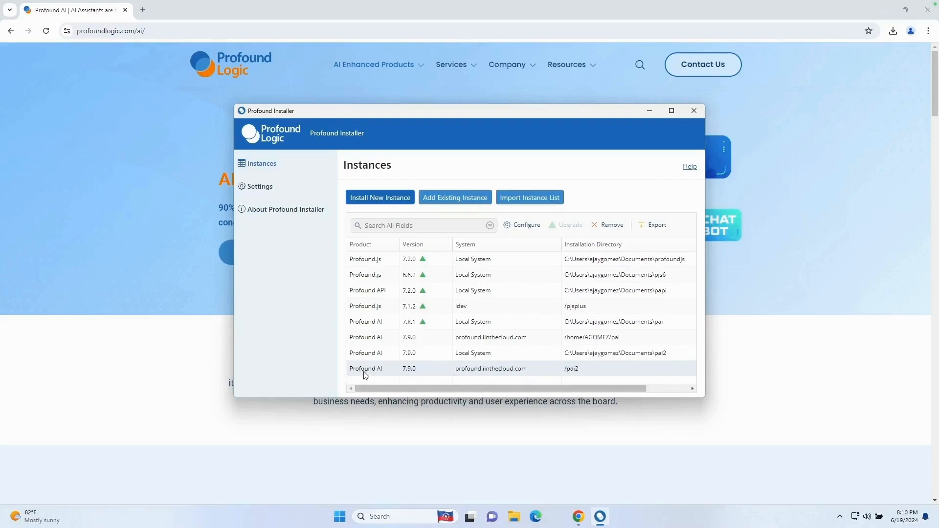
{"action": "mouse_move", "coordinate": [405, 376]}
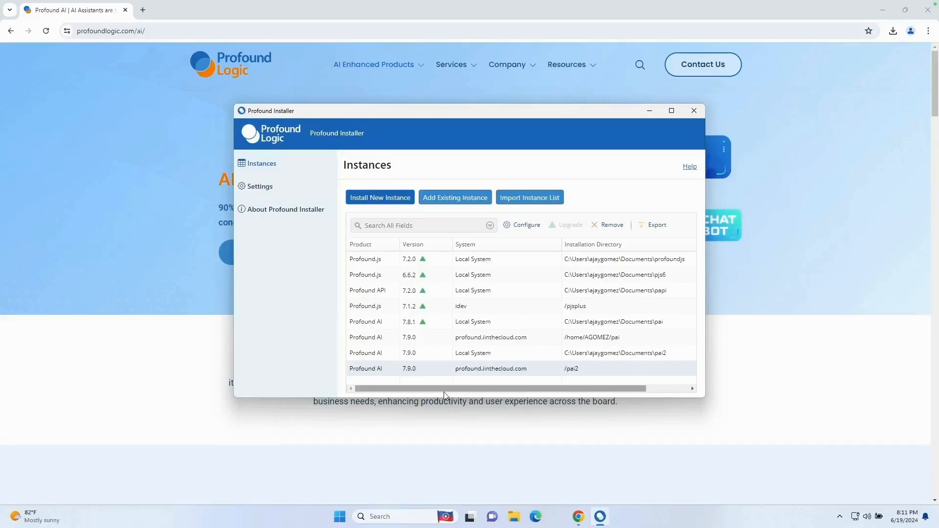
{"action": "mouse_move", "coordinate": [365, 305]}
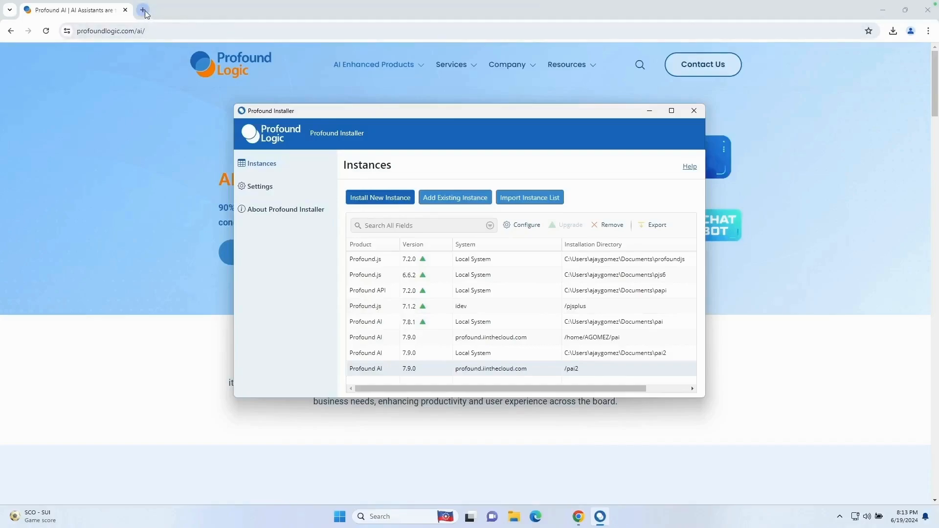
{"action": "left_click", "coordinate": [144, 10]}
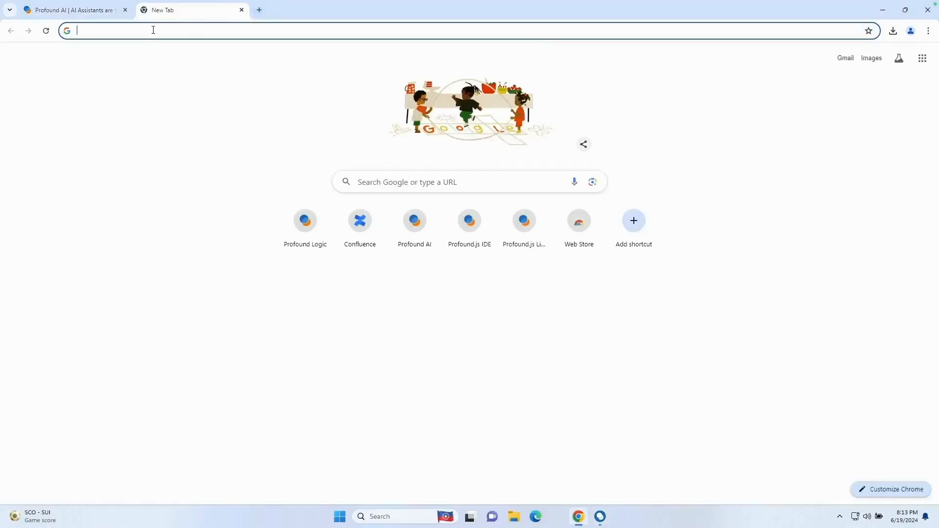
{"action": "type", "text": "http://profound.iinthecloud.com:8081/key"}
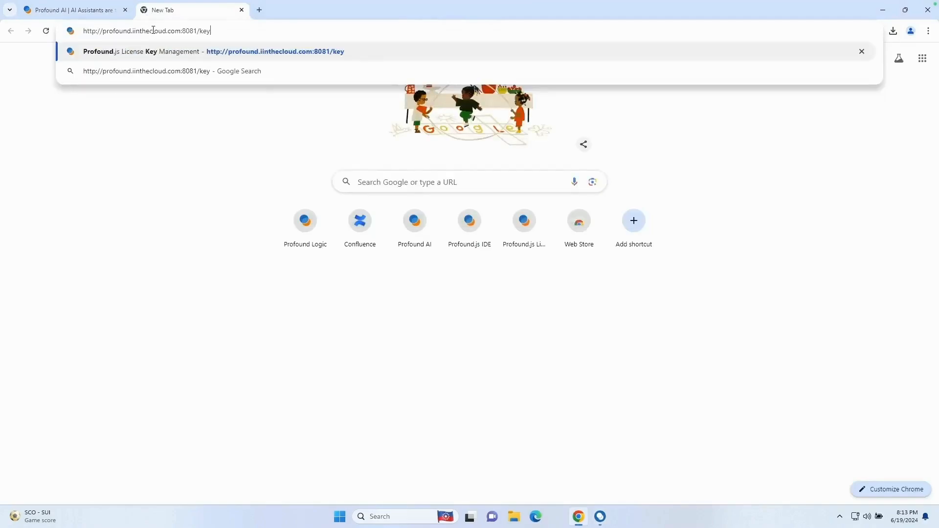
{"action": "mouse_move", "coordinate": [176, 41]}
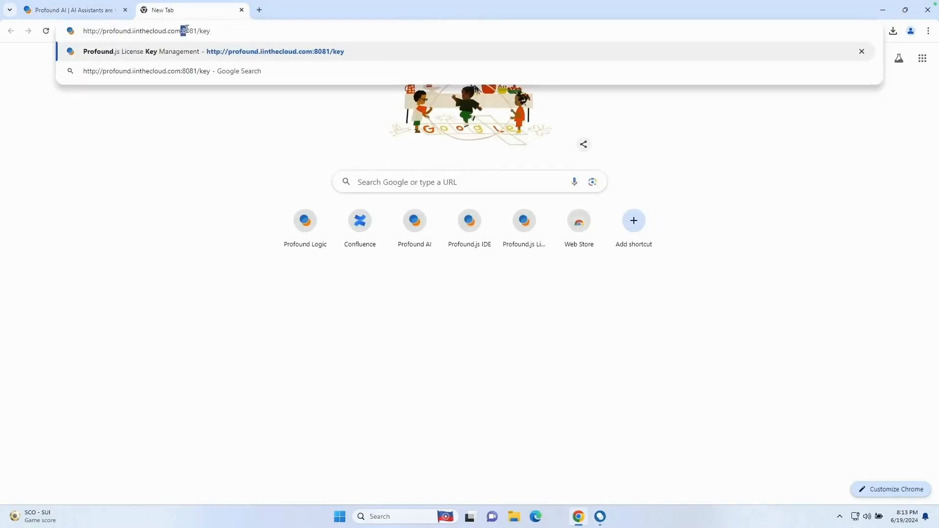
{"action": "double_click", "coordinate": [188, 30]}
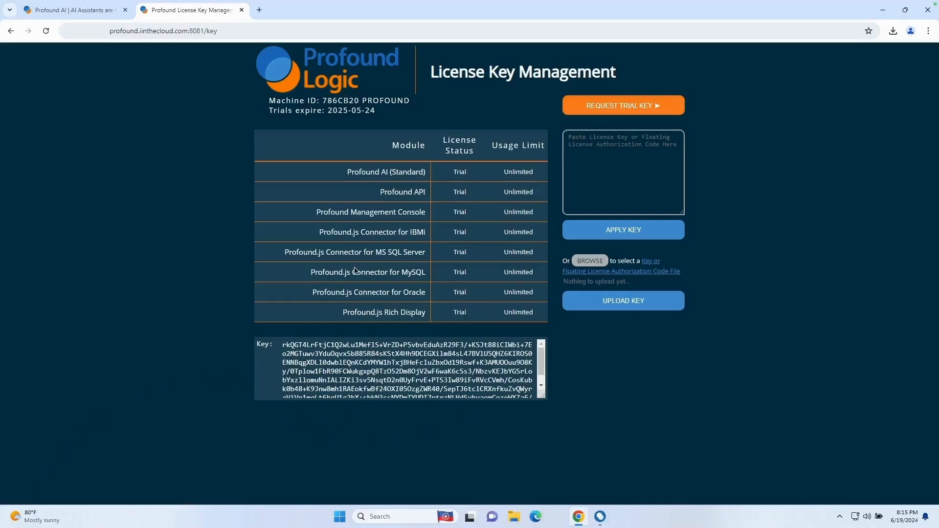
{"action": "mouse_move", "coordinate": [668, 161]}
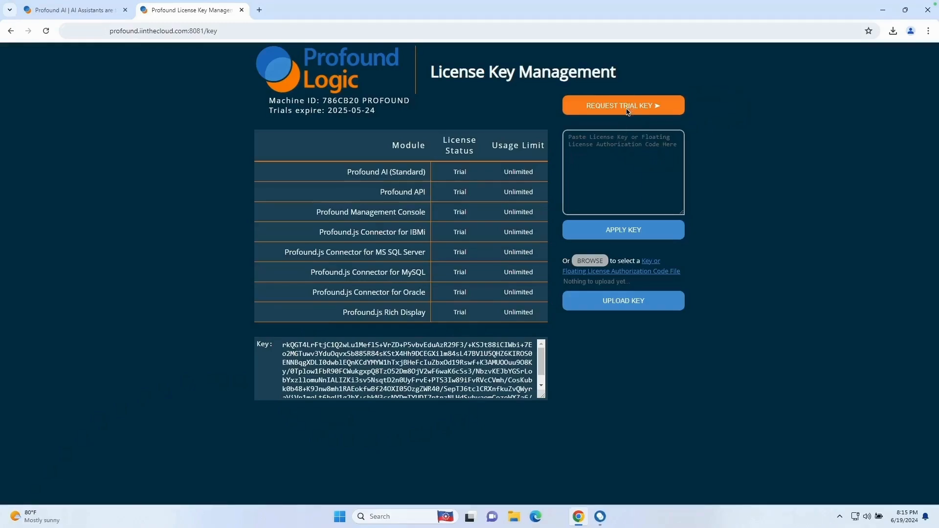
Open the Request Trial Form and enter 'Profound Logic' into it.
{"action": "left_click", "coordinate": [622, 106]}
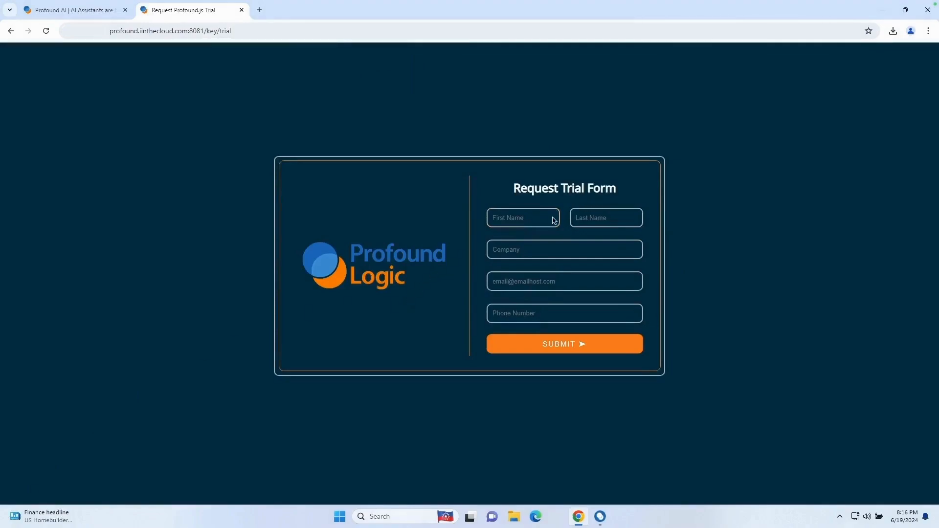
{"action": "left_click", "coordinate": [522, 217]}
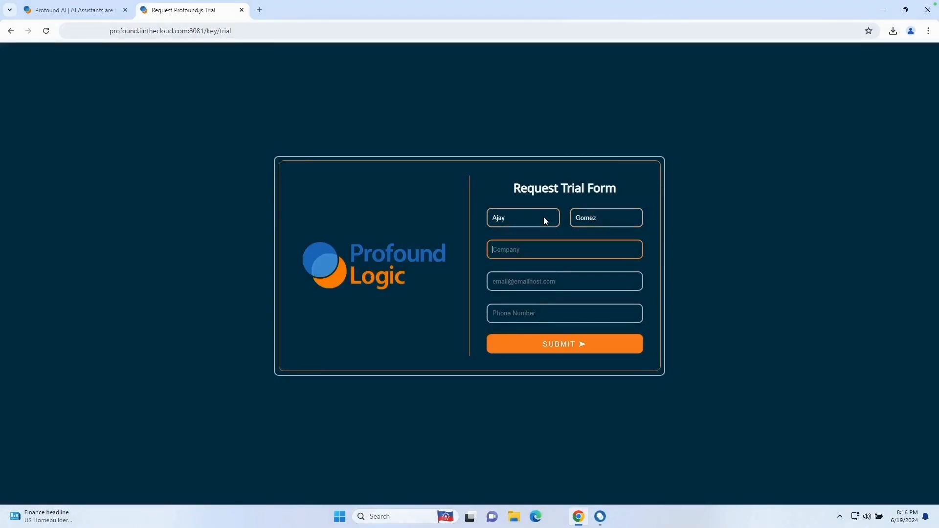
{"action": "type", "text": "P"}
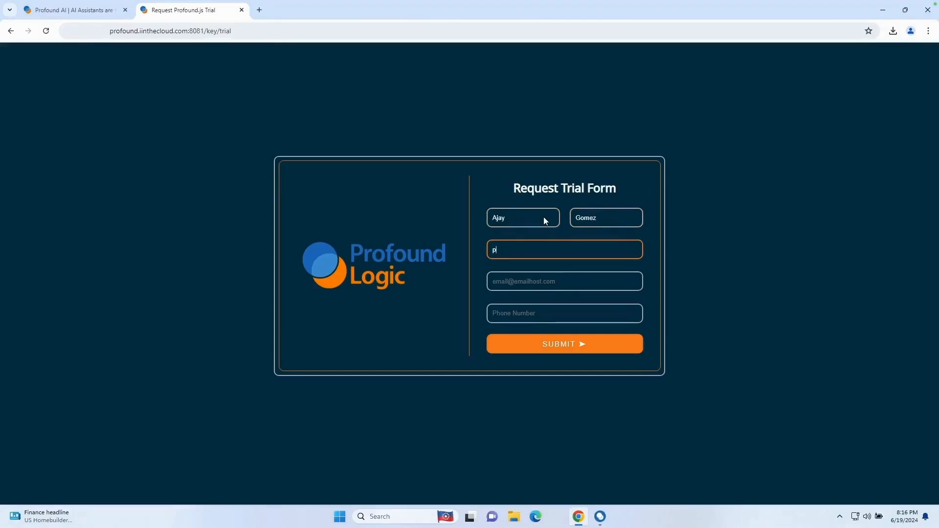
{"action": "type", "text": "rofound Log"}
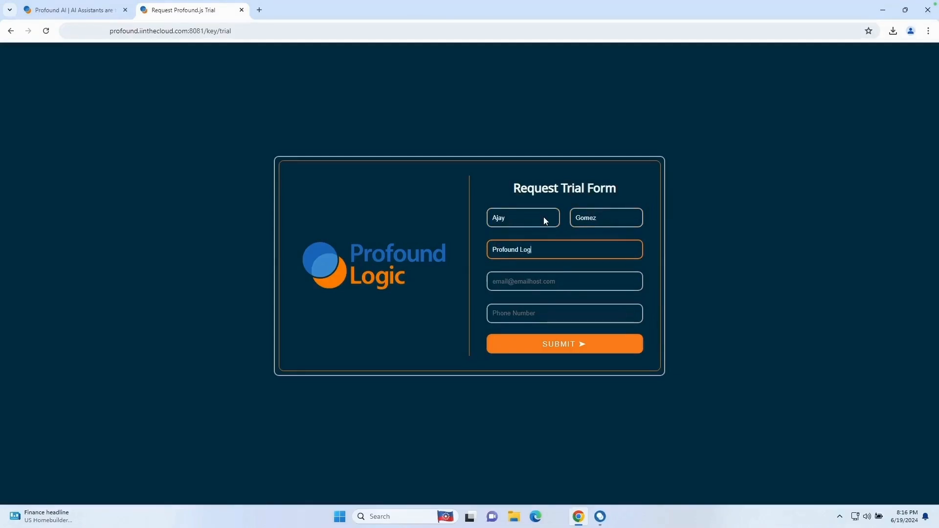
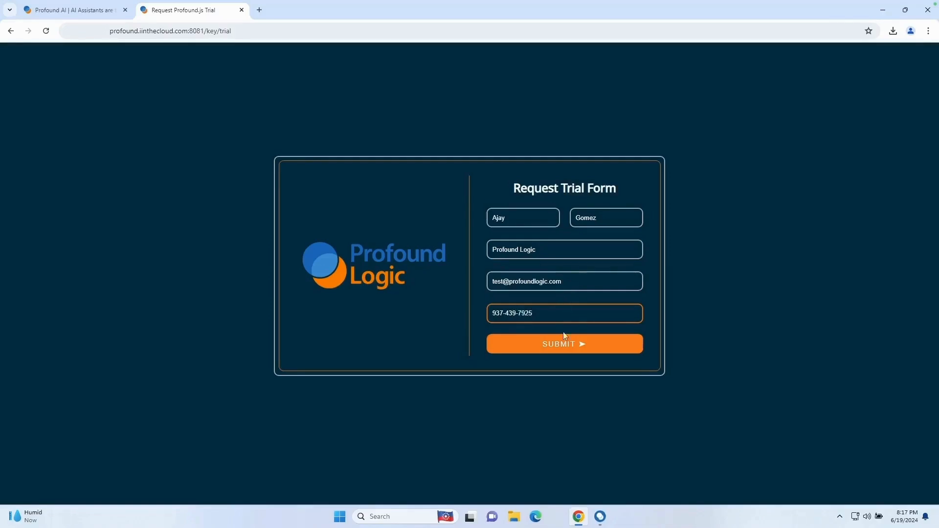
{"action": "left_click", "coordinate": [563, 344]}
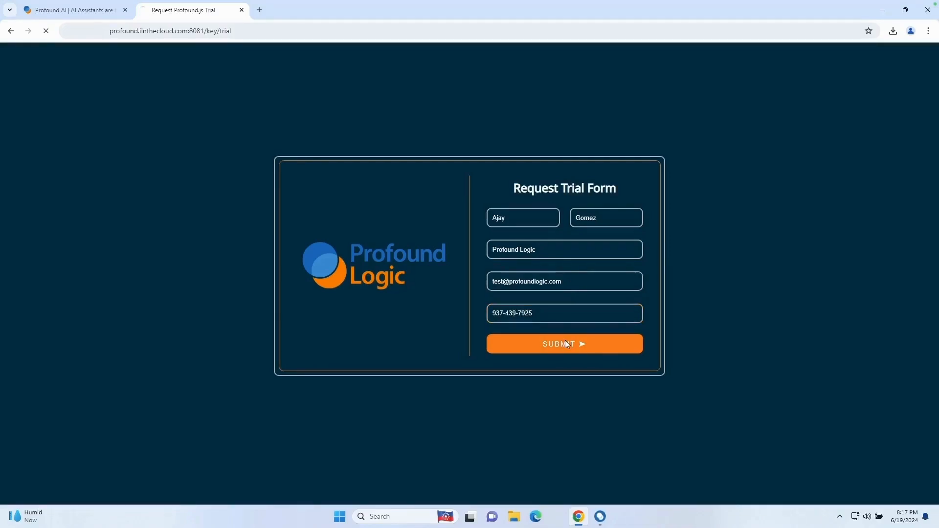
{"action": "left_click", "coordinate": [563, 344]}
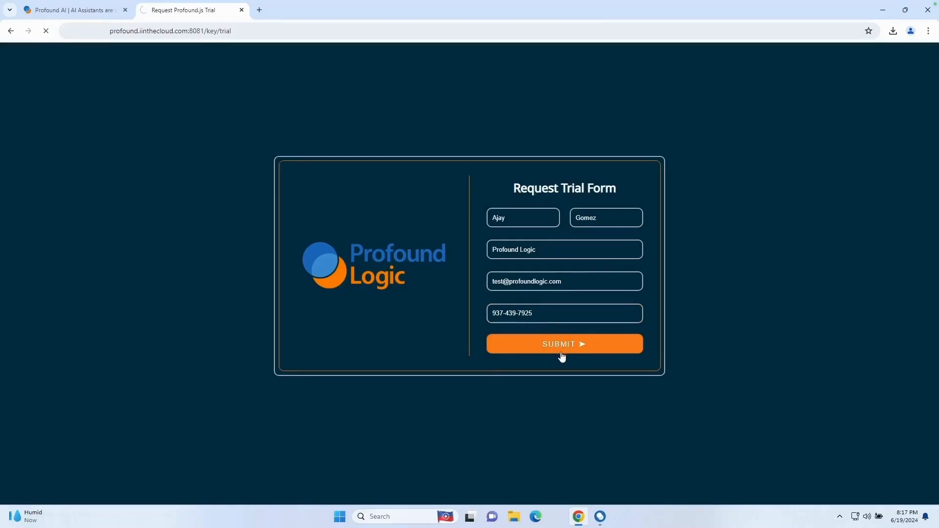
{"action": "left_click", "coordinate": [563, 344]}
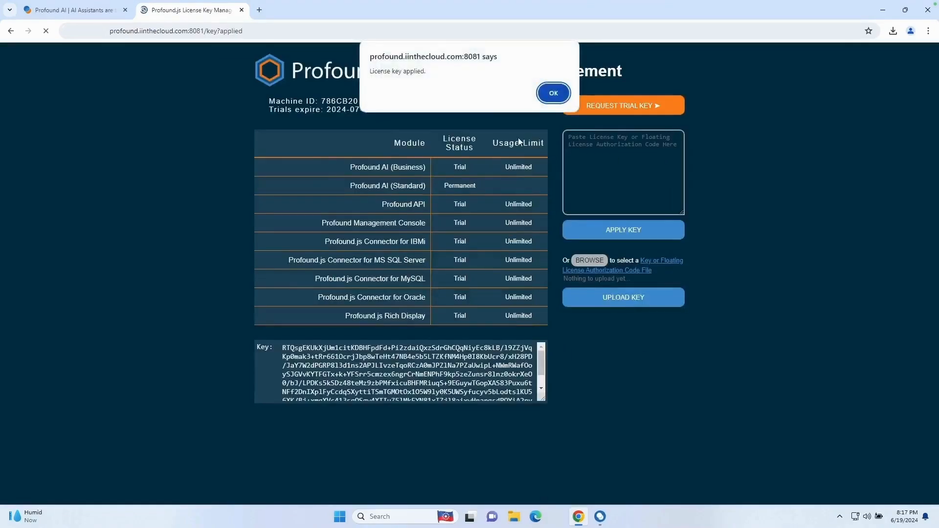
{"action": "mouse_move", "coordinate": [401, 91]}
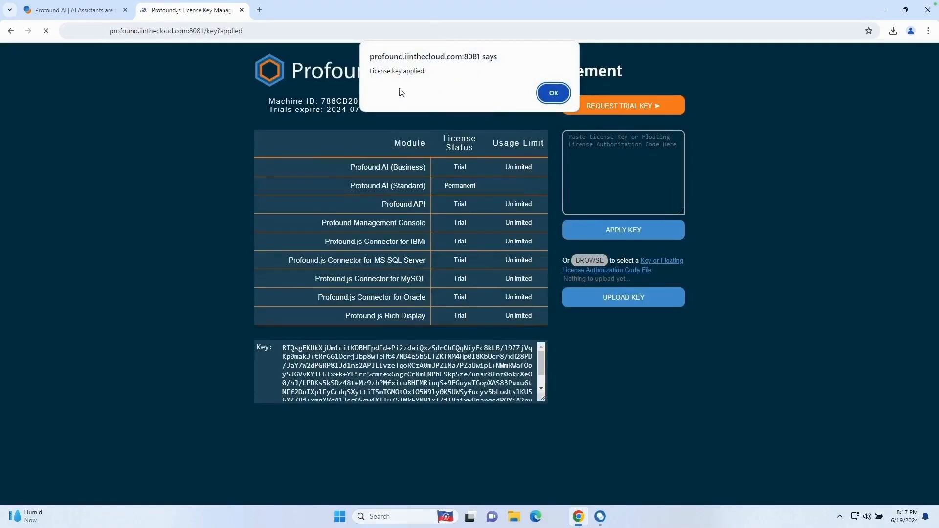
{"action": "mouse_move", "coordinate": [522, 101]}
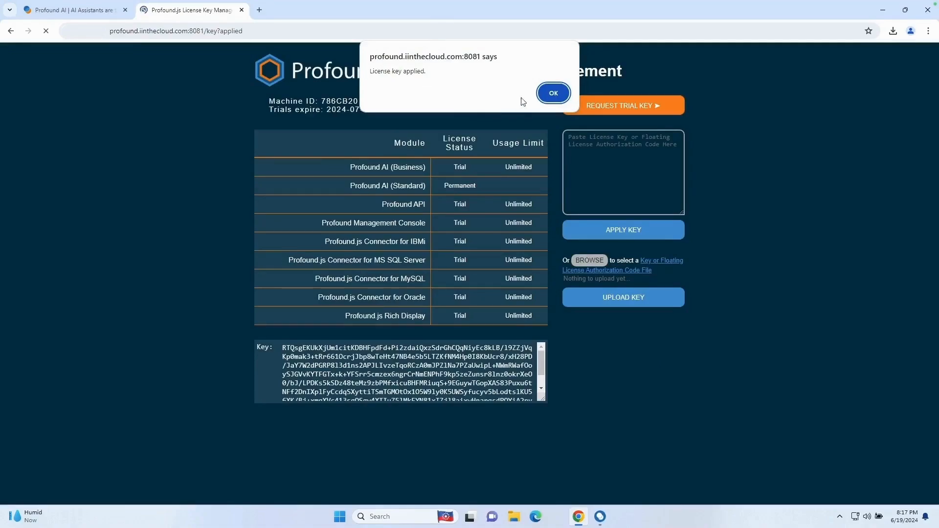
Dismiss the license-applied confirmation on the key management page.
{"action": "left_click", "coordinate": [552, 93]}
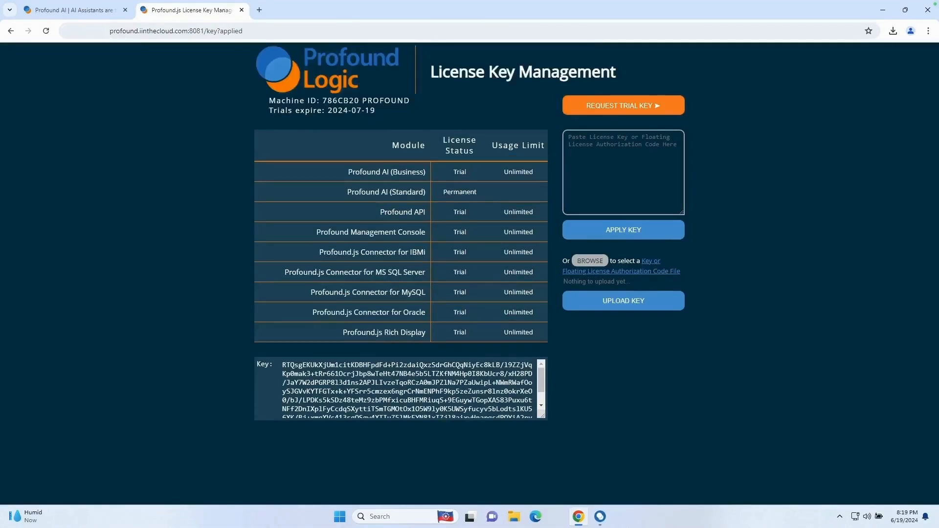
{"action": "mouse_move", "coordinate": [170, 391]}
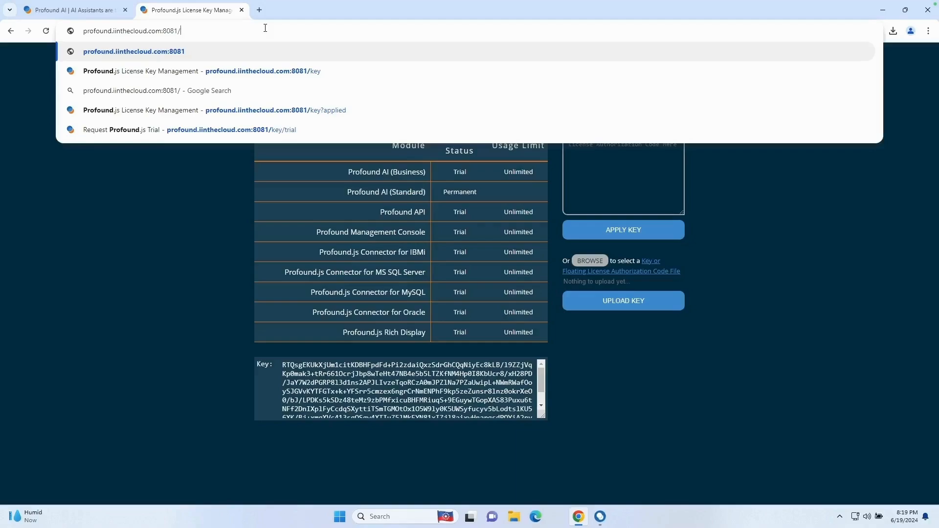
Load the IDE at profound.iinthecloud.com:8081/ide/.
{"action": "type", "text": "ide]"}
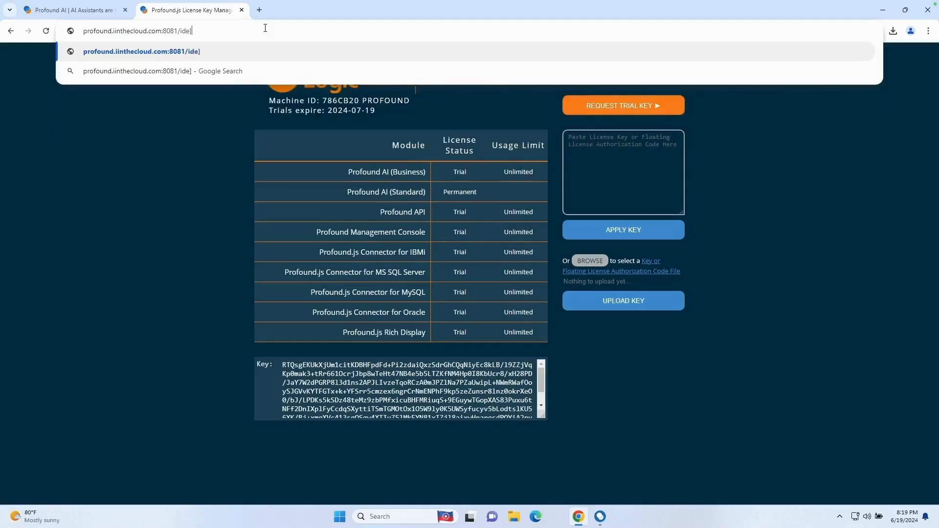
{"action": "key", "text": "Backspace"}
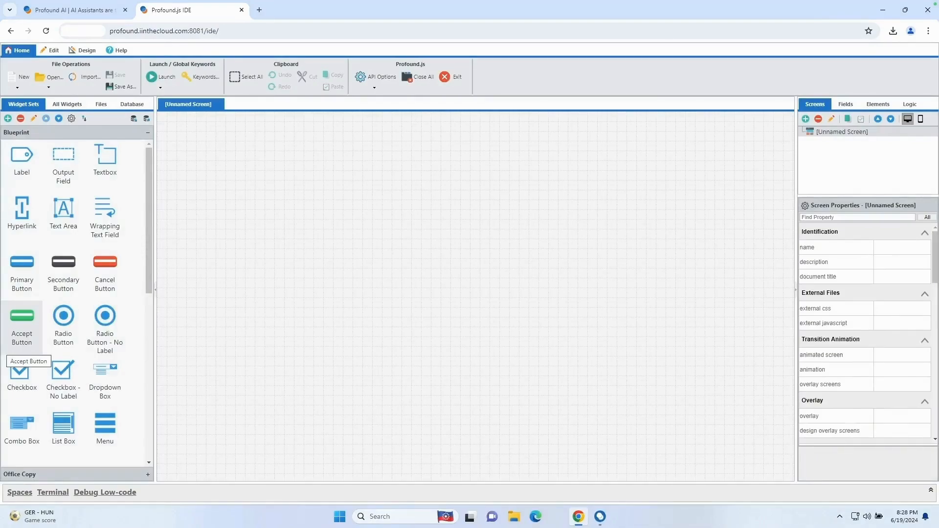
{"action": "mouse_move", "coordinate": [83, 255]}
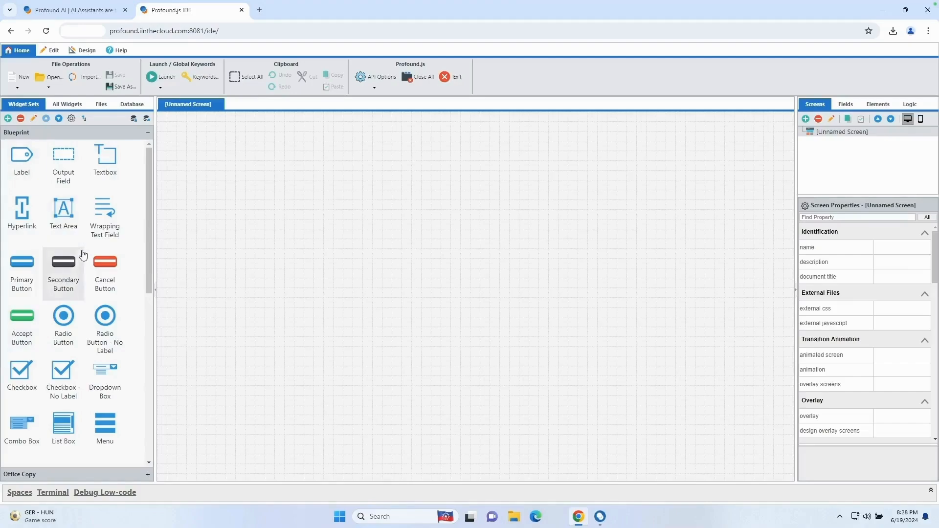
{"action": "mouse_move", "coordinate": [389, 104]}
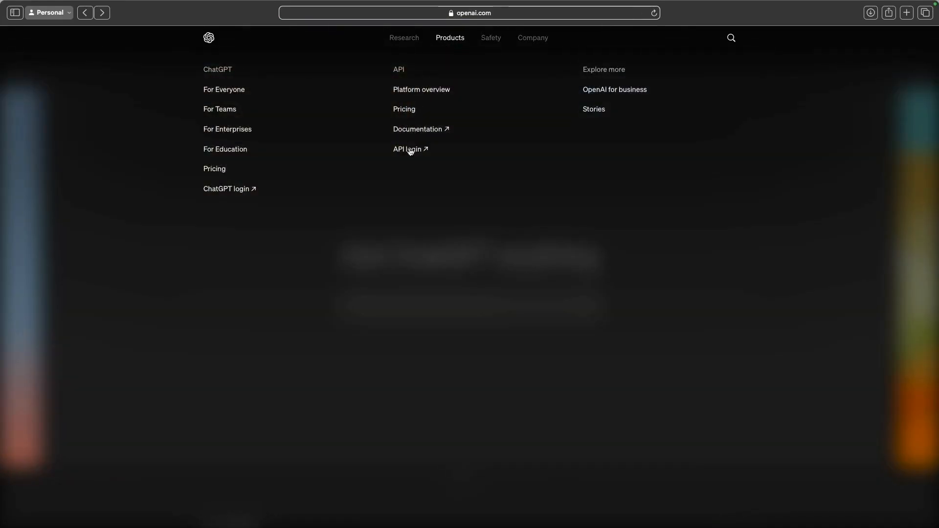
Log in to the OpenAI Platform with Google and go to the Default project's empty API keys page.
{"action": "left_click", "coordinate": [408, 149]}
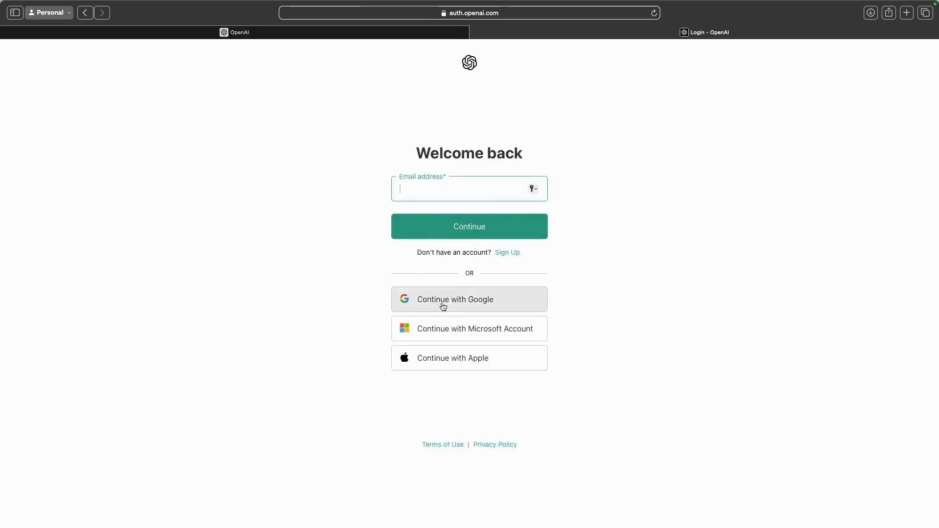
{"action": "left_click", "coordinate": [470, 299]}
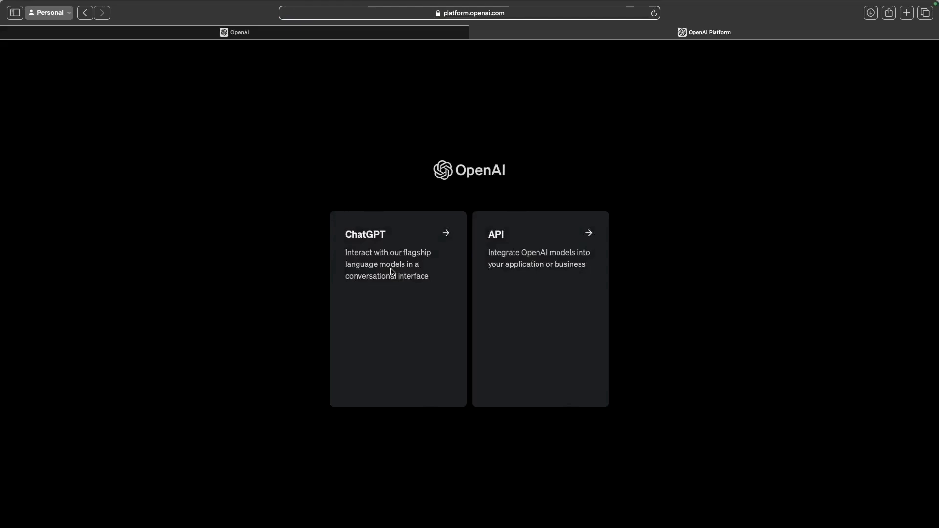
{"action": "mouse_move", "coordinate": [509, 141]}
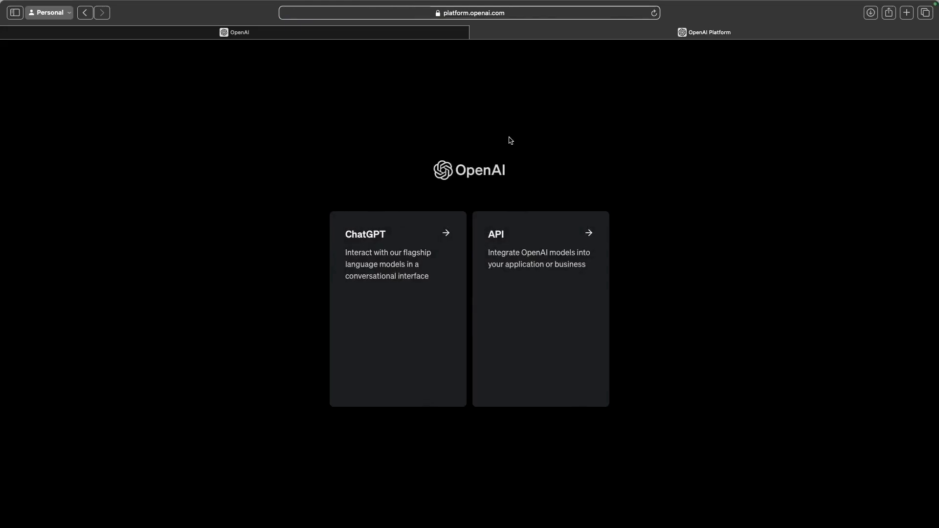
{"action": "mouse_move", "coordinate": [539, 280]}
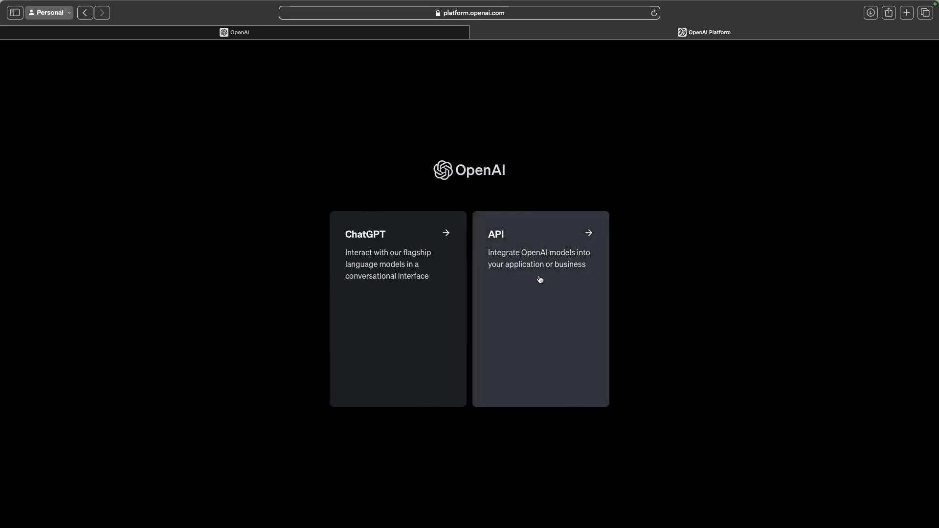
{"action": "mouse_move", "coordinate": [527, 250]}
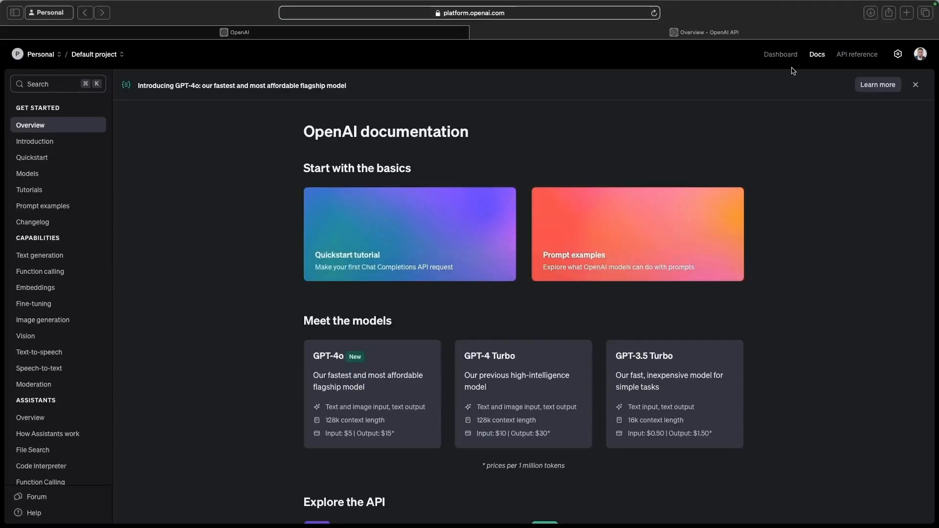
{"action": "mouse_move", "coordinate": [782, 58]}
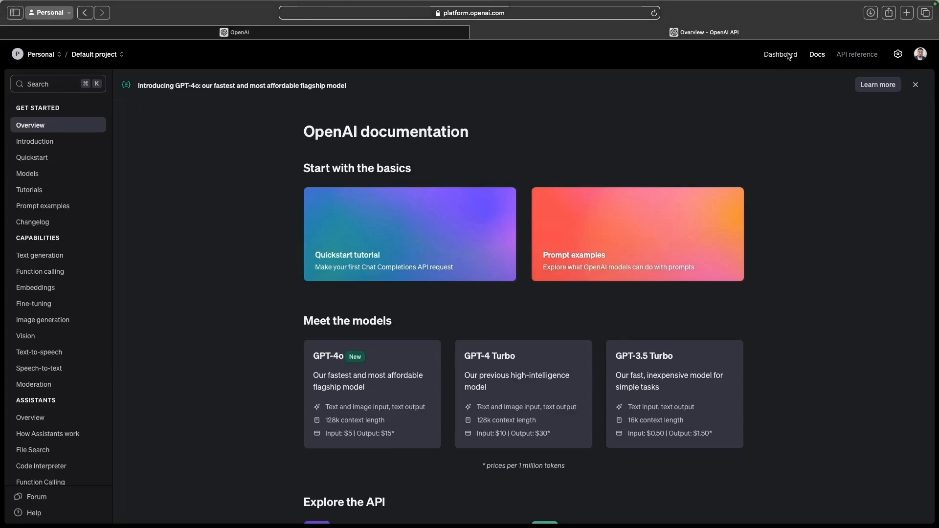
{"action": "left_click", "coordinate": [780, 54]}
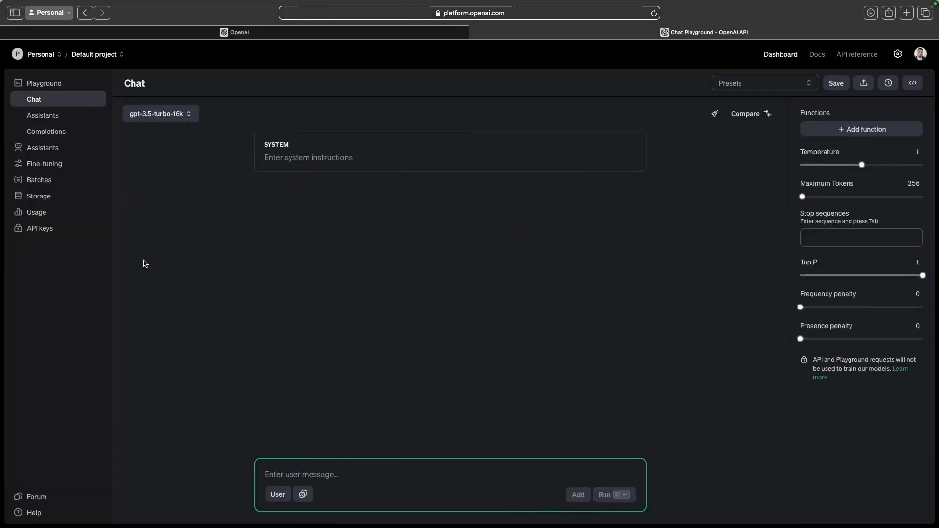
{"action": "left_click", "coordinate": [39, 229]}
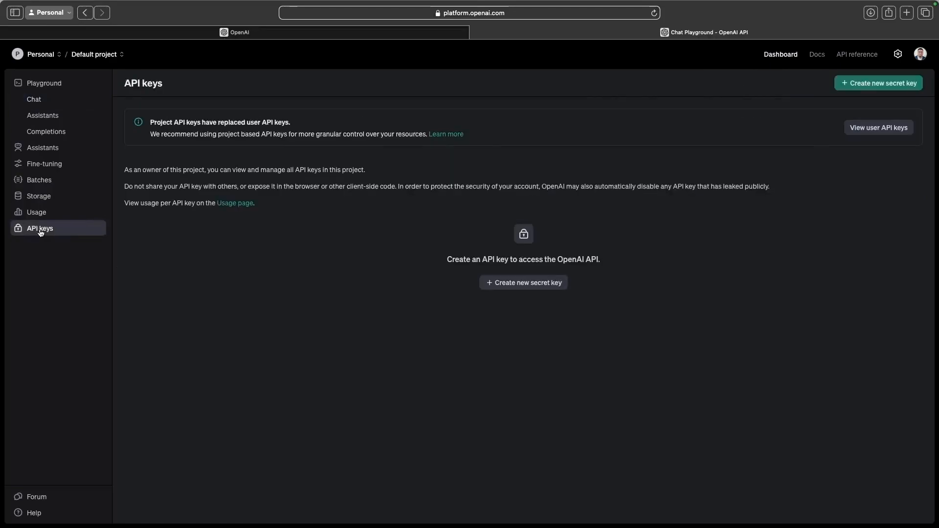
{"action": "mouse_move", "coordinate": [368, 253]}
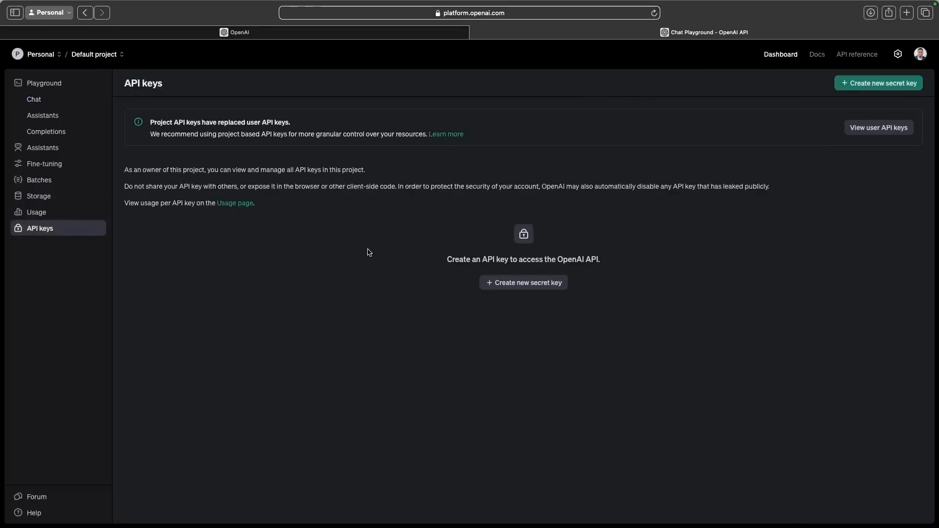
{"action": "mouse_move", "coordinate": [522, 283]}
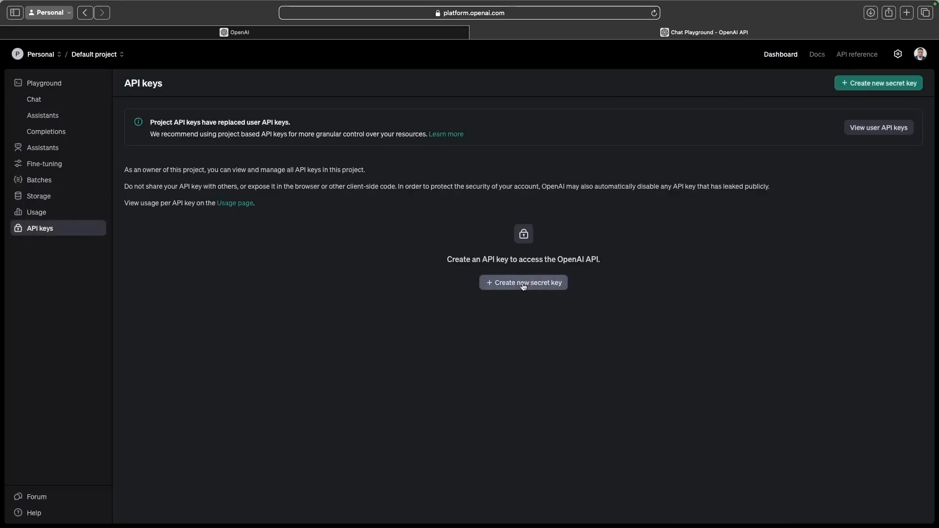
Create a secret key named 'test key' and copy its value.
{"action": "left_click", "coordinate": [522, 282]}
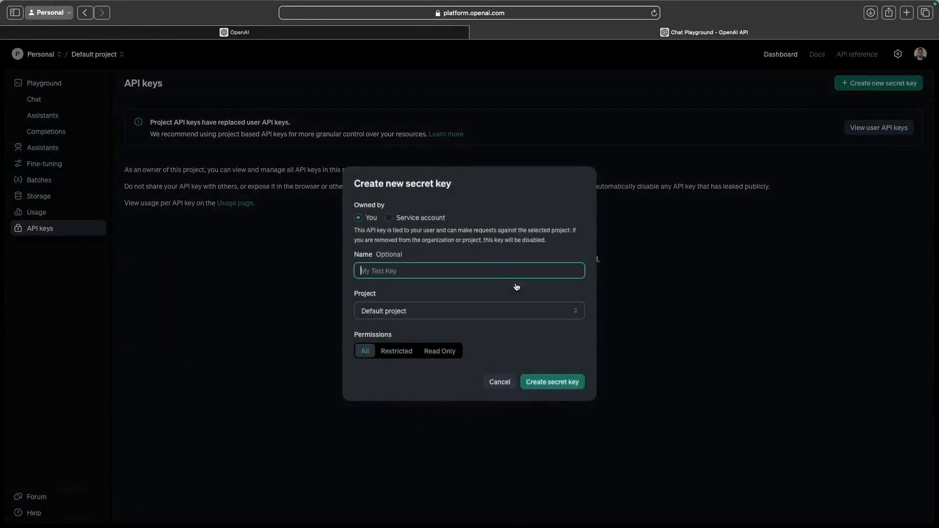
{"action": "mouse_move", "coordinate": [469, 283]}
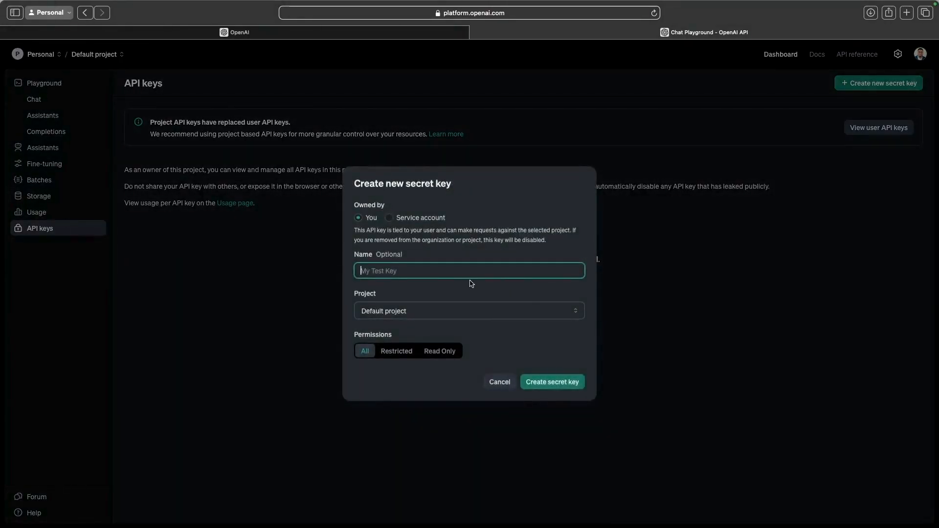
{"action": "type", "text": "test k"}
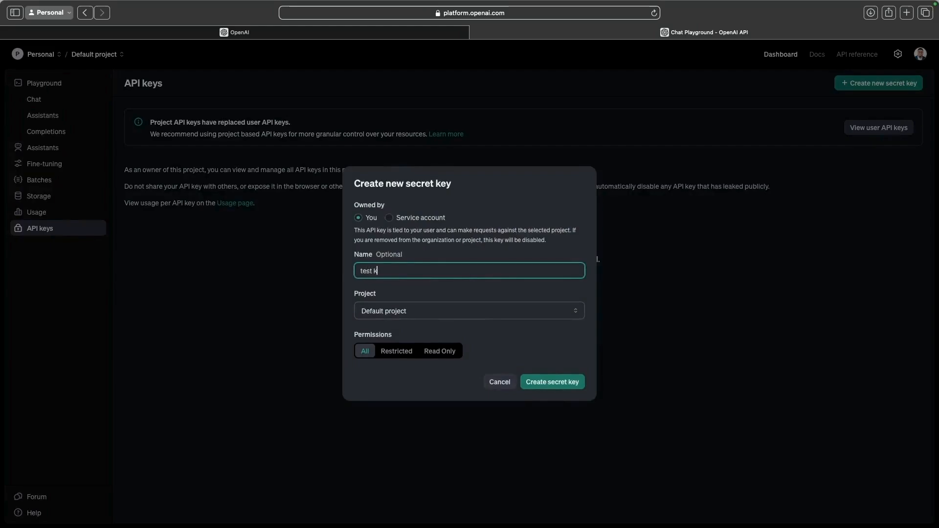
{"action": "type", "text": "ey"}
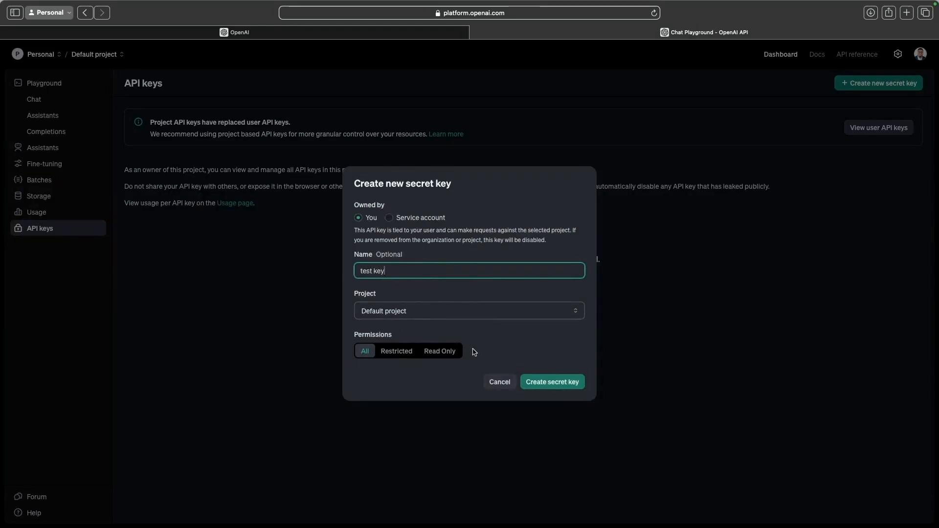
{"action": "mouse_move", "coordinate": [550, 381]}
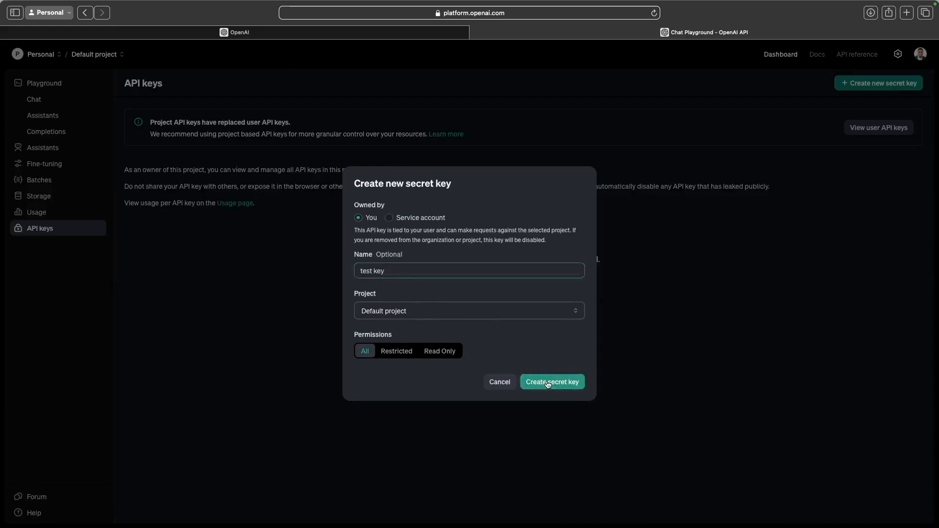
{"action": "left_click", "coordinate": [551, 382]}
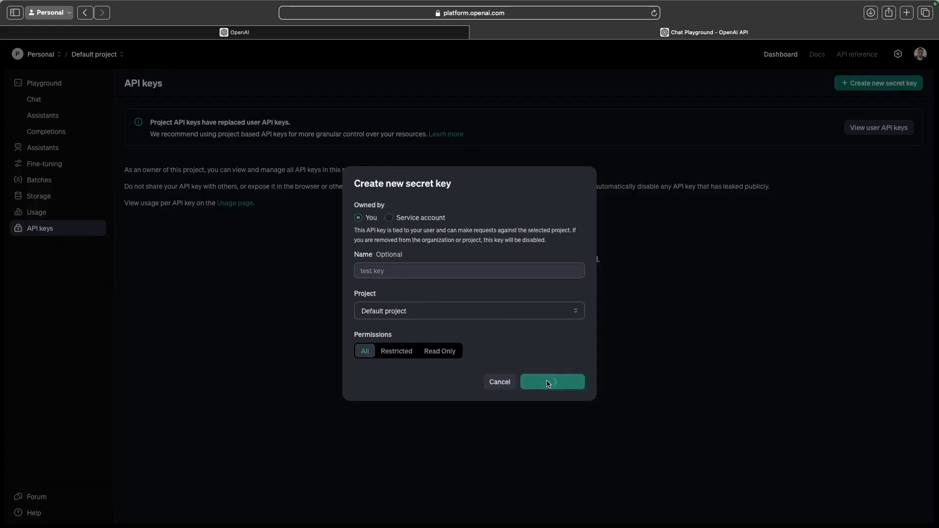
{"action": "left_click", "coordinate": [552, 382]}
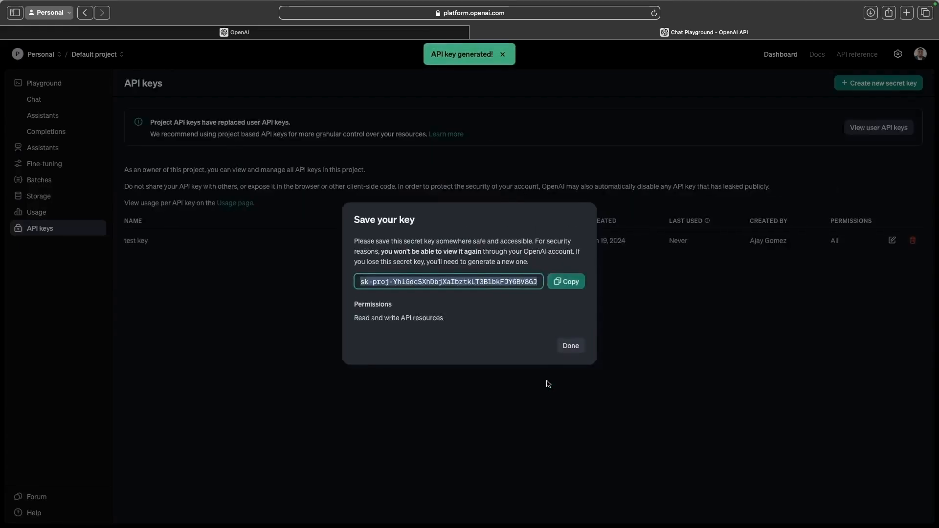
{"action": "mouse_move", "coordinate": [529, 360]}
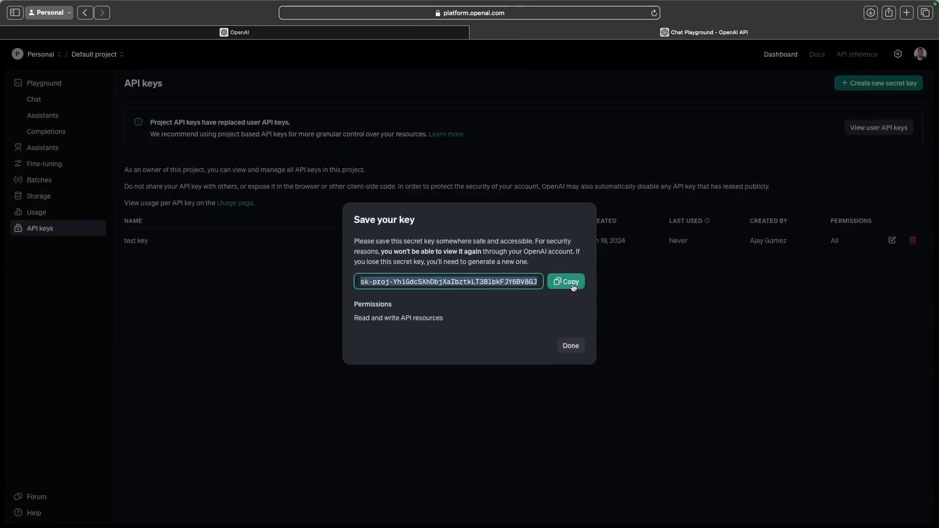
{"action": "left_click", "coordinate": [566, 282]}
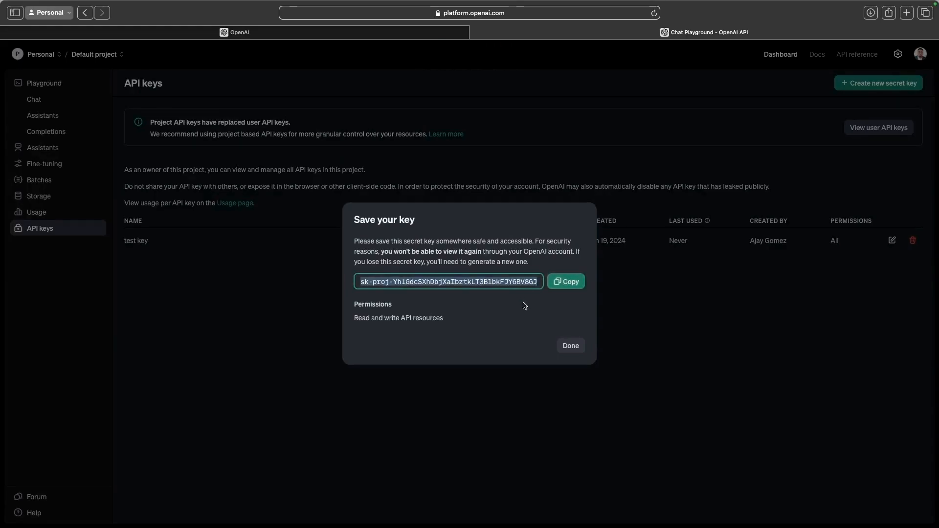
{"action": "mouse_move", "coordinate": [570, 345]}
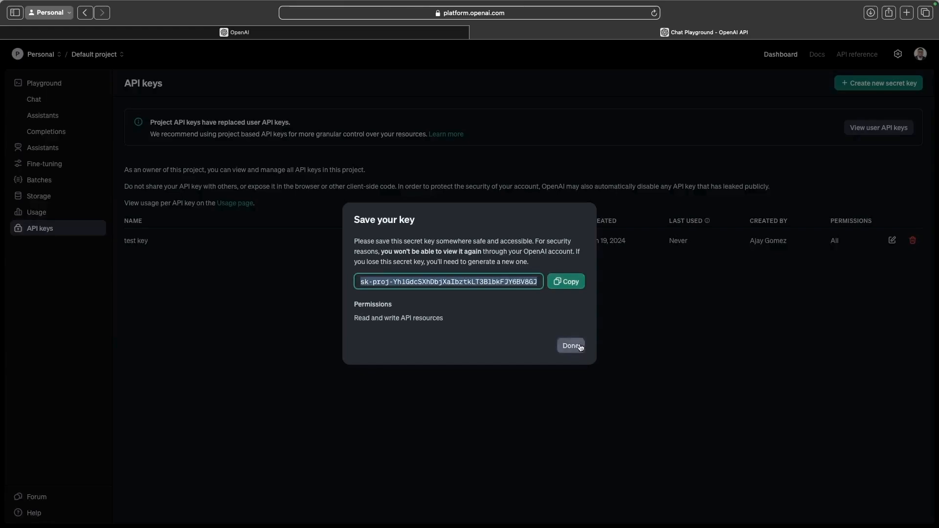
{"action": "left_click", "coordinate": [569, 346]}
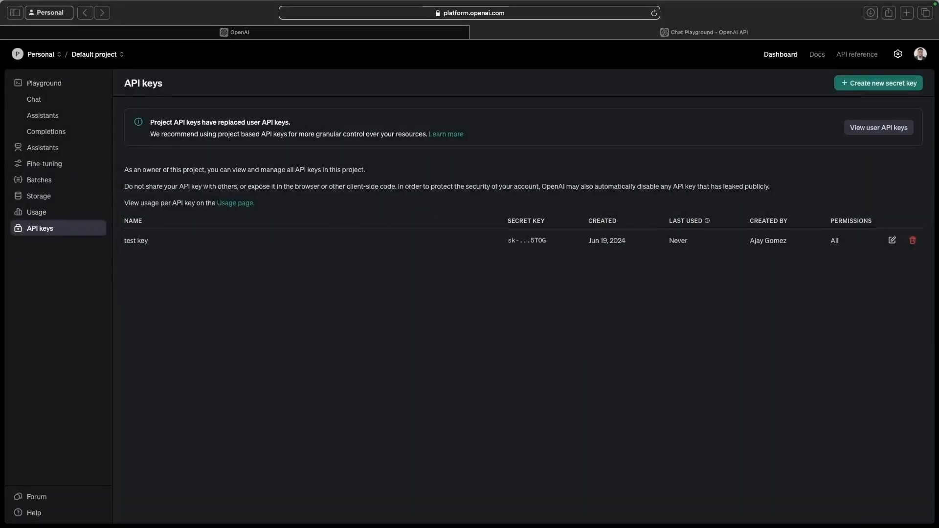
{"action": "mouse_move", "coordinate": [195, 445]}
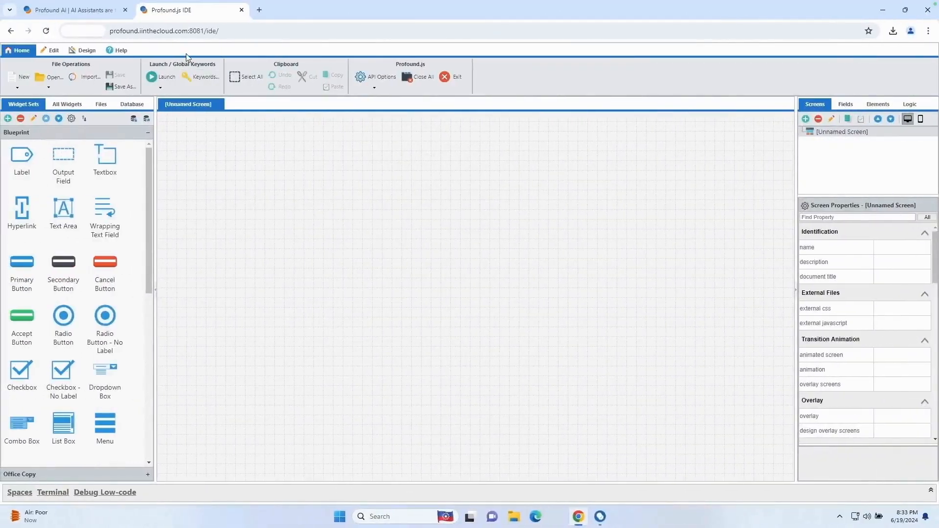
{"action": "mouse_move", "coordinate": [101, 103]}
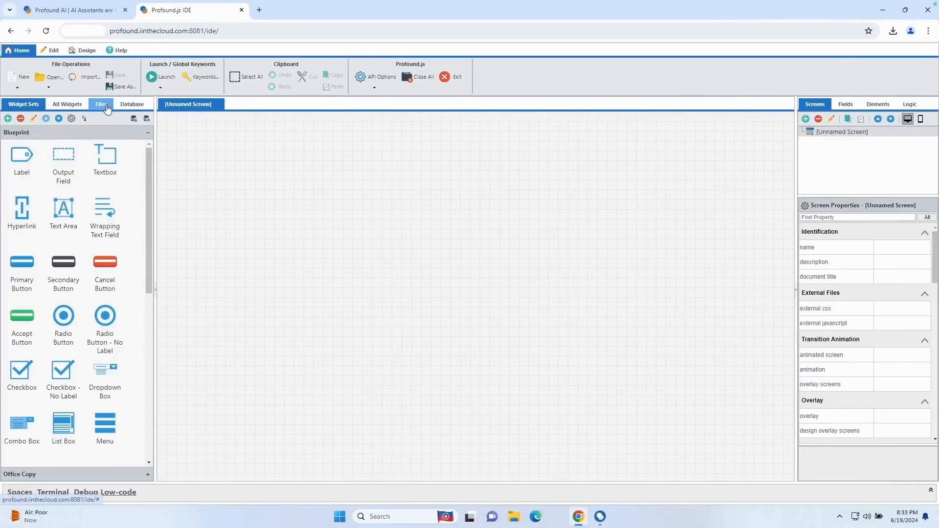
Show the /pai2 project files and create a new unnamed text file.
{"action": "left_click", "coordinate": [101, 103]}
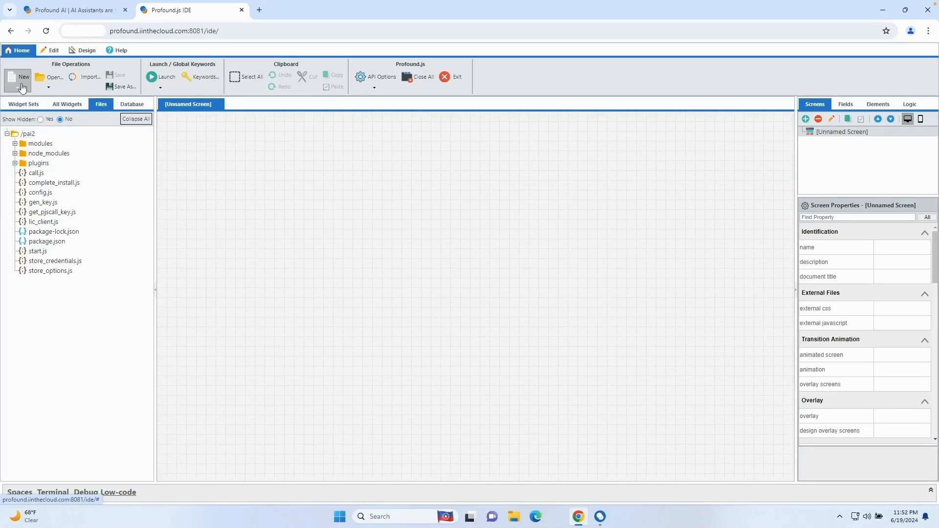
{"action": "left_click", "coordinate": [20, 80]}
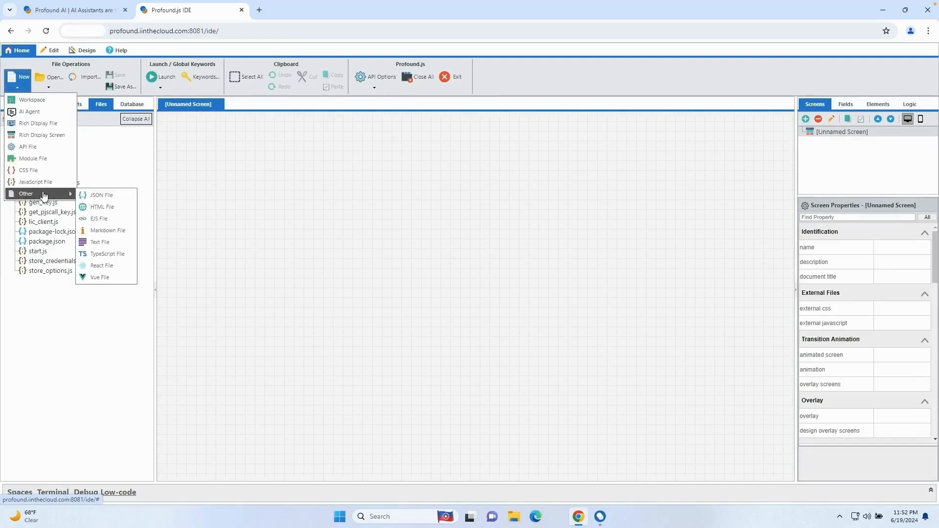
{"action": "mouse_move", "coordinate": [99, 242]}
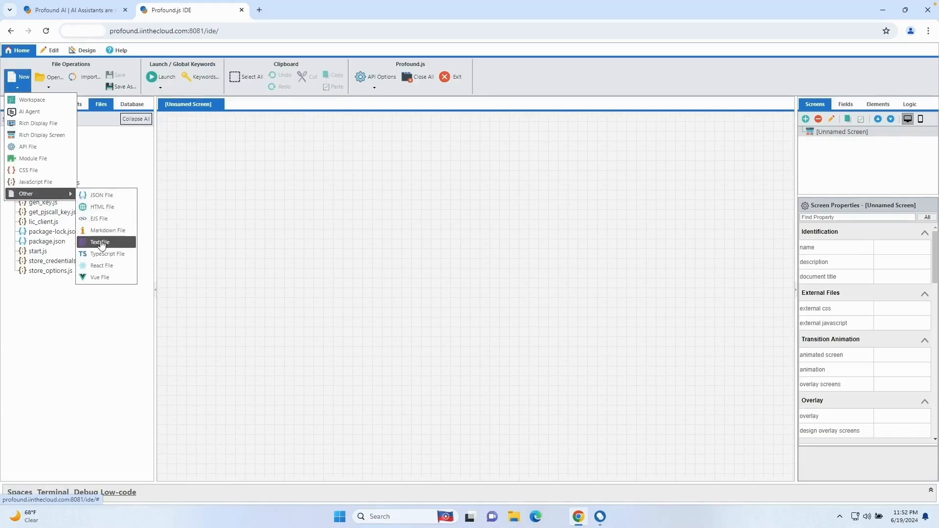
{"action": "left_click", "coordinate": [100, 243]}
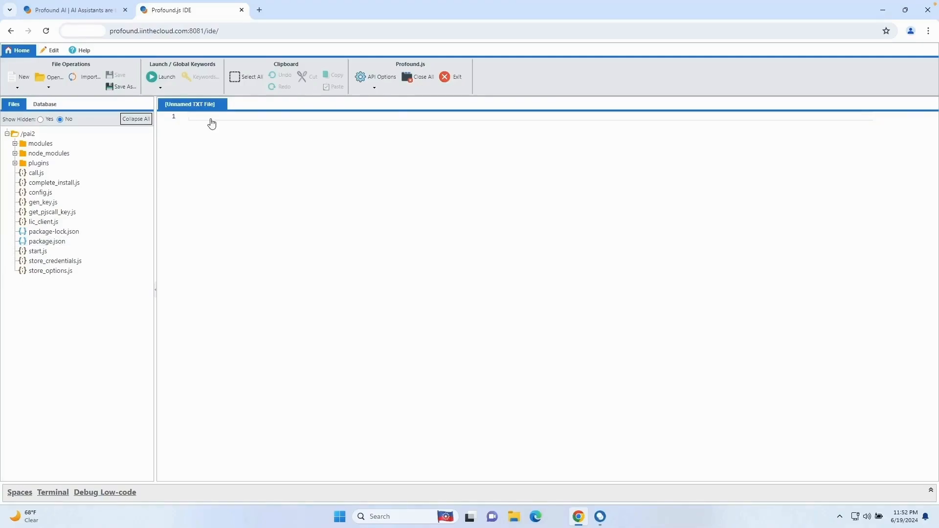
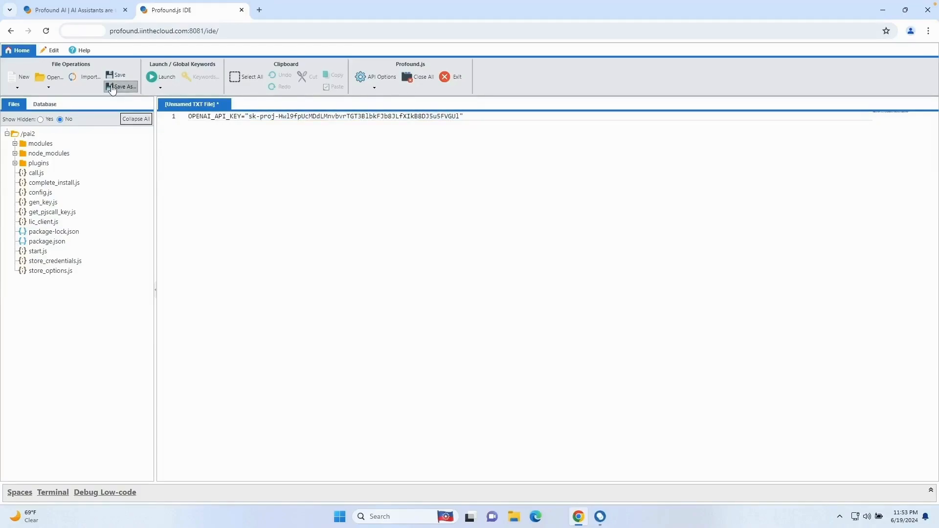
Paste the OPENAI_API_KEY line and save the file as .env in /pai2.
{"action": "left_click", "coordinate": [123, 86]}
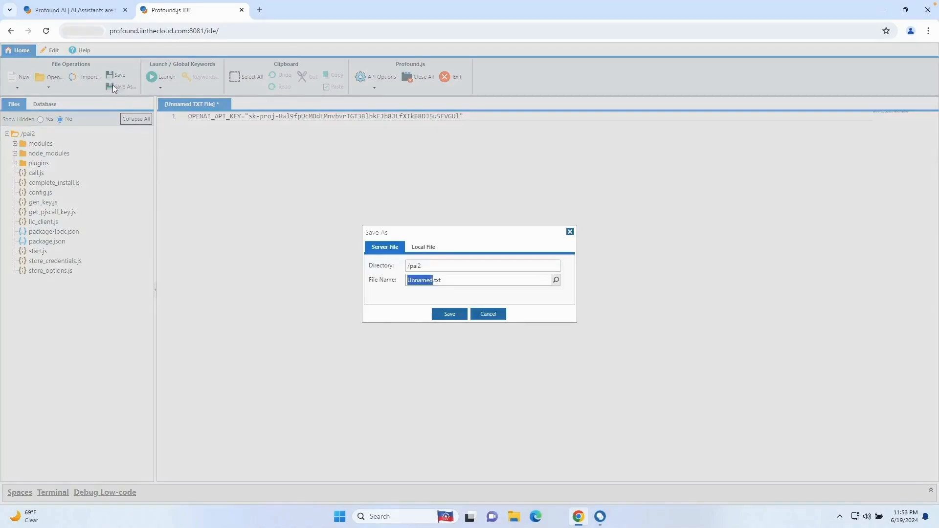
{"action": "left_click", "coordinate": [459, 282]}
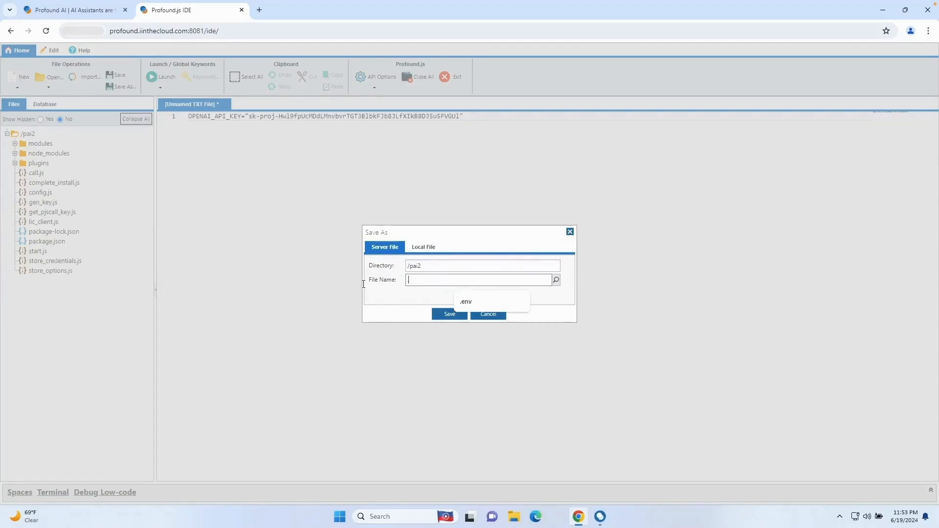
{"action": "type", "text": ".env"}
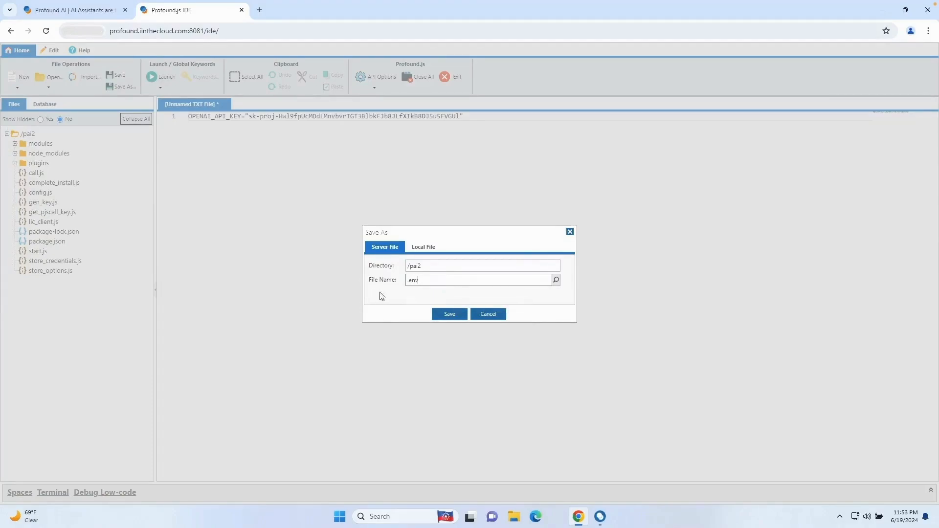
{"action": "left_click", "coordinate": [449, 314]}
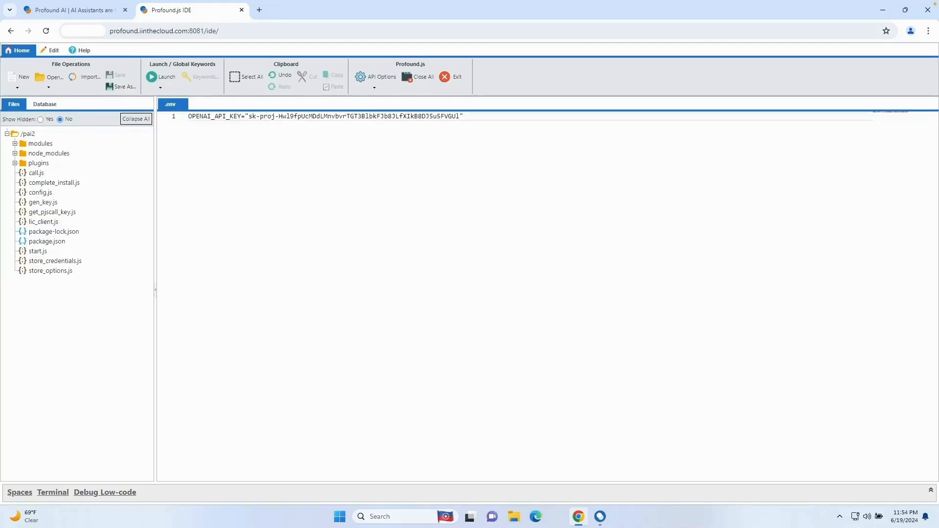
{"action": "mouse_move", "coordinate": [160, 304]}
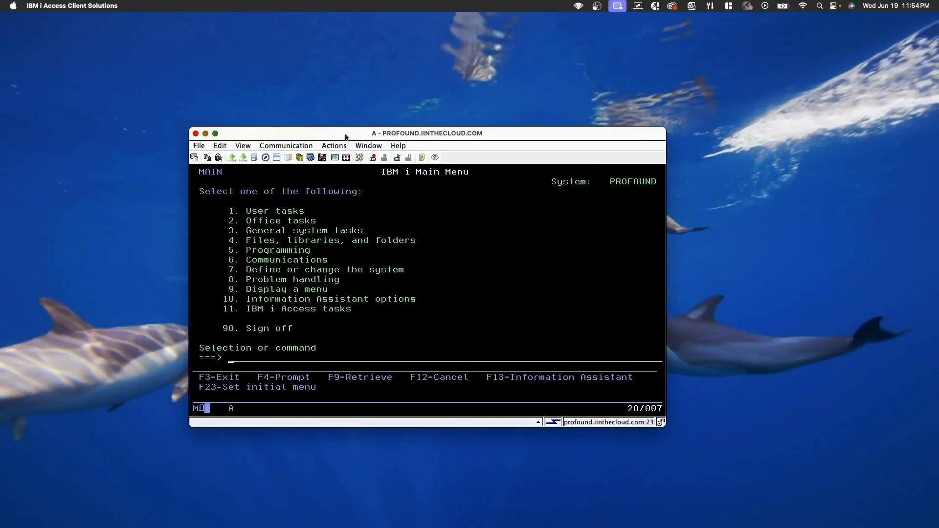
Run ENDTCPSVR and STRTCPSVR for SERVER(*PJS) INSTANCE(PAI2) to restart the server.
{"action": "type", "text": "STRTCPSVR SERVER(*PJS) INSTANCE(PAI2)"}
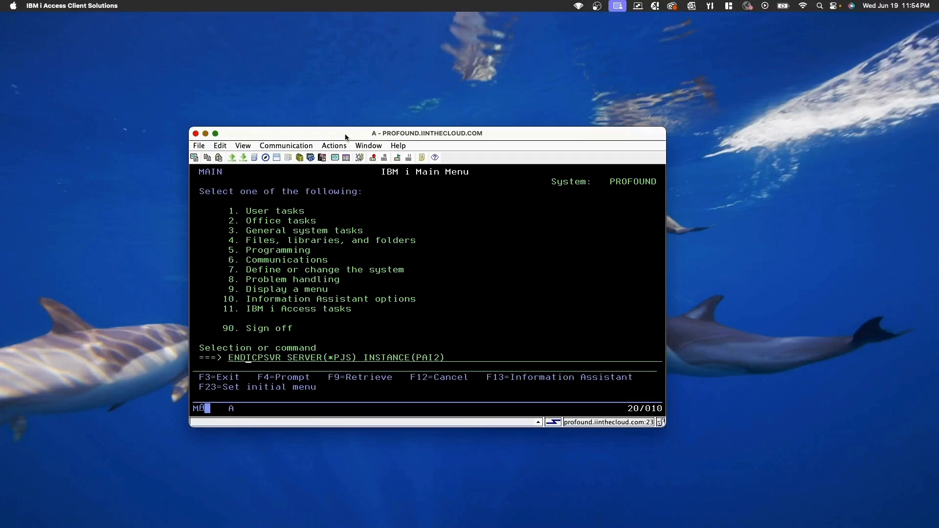
{"action": "mouse_move", "coordinate": [289, 360]}
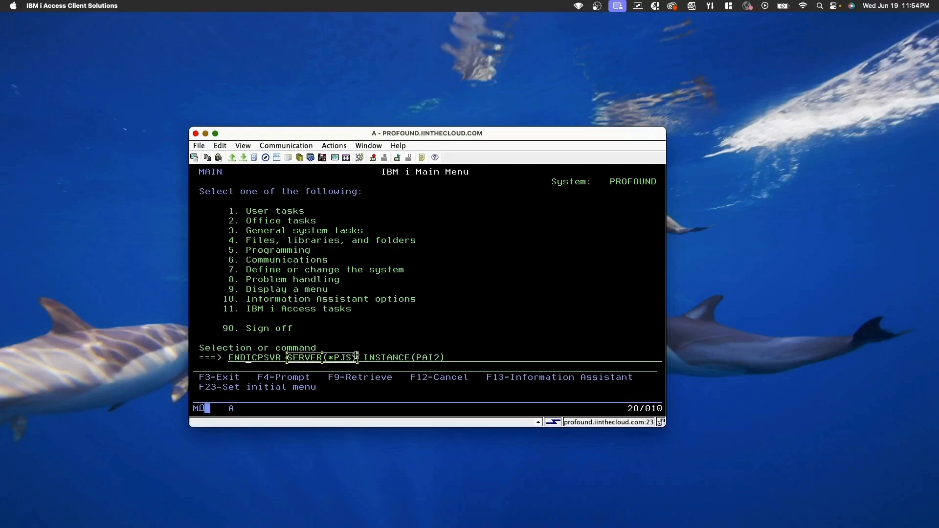
{"action": "mouse_move", "coordinate": [327, 370]}
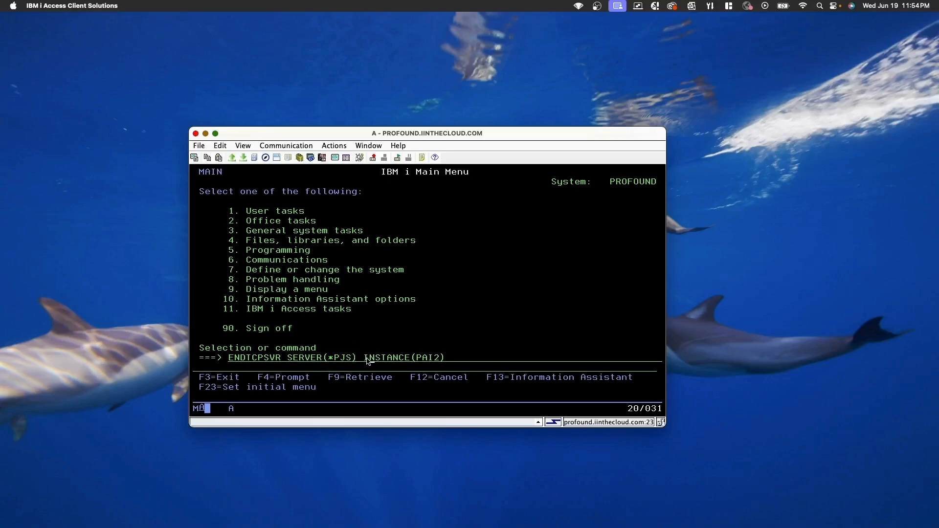
{"action": "mouse_move", "coordinate": [419, 361]}
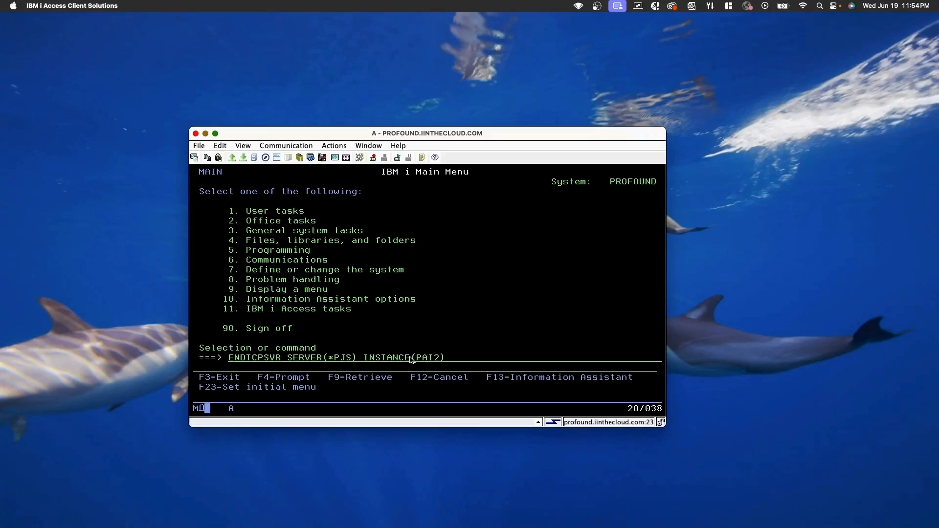
{"action": "key", "text": "Return"}
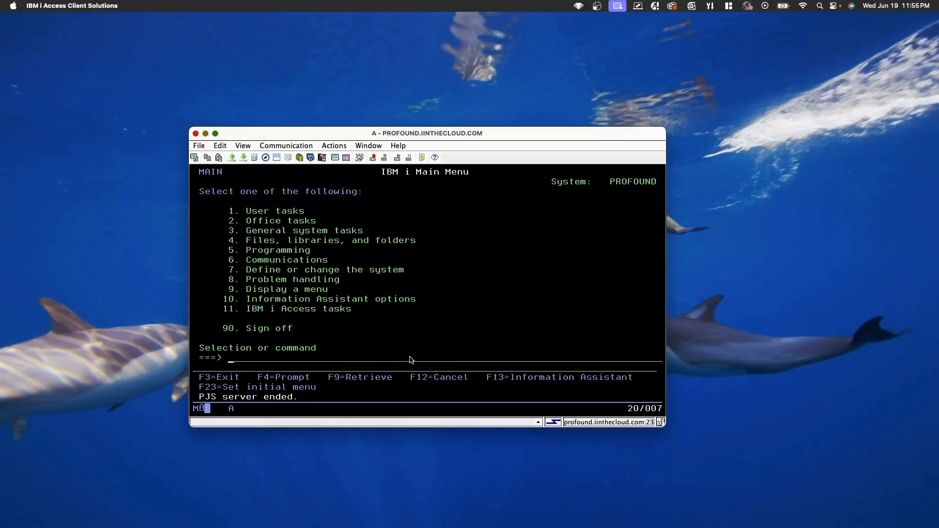
{"action": "mouse_move", "coordinate": [279, 392]}
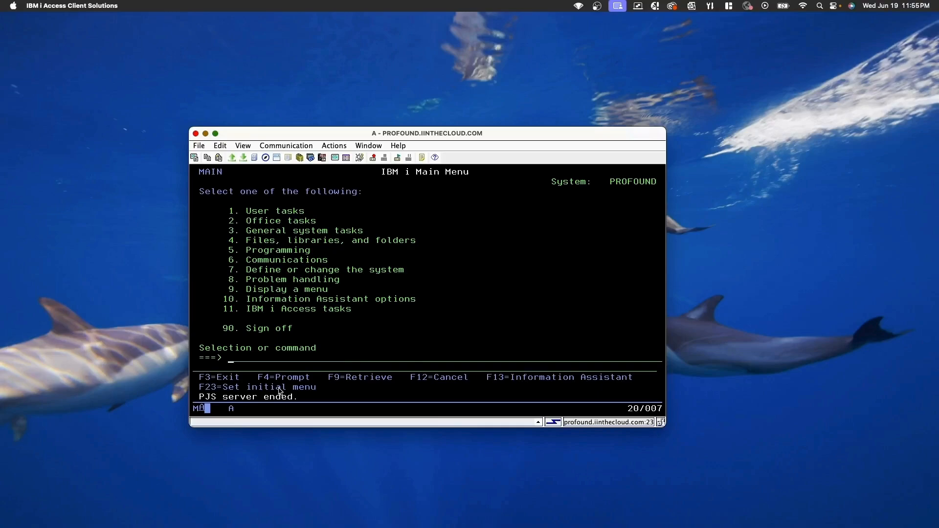
{"action": "type", "text": "ENDTCPSVR SERVER(*PJS) INSTANCE(PAI2)"}
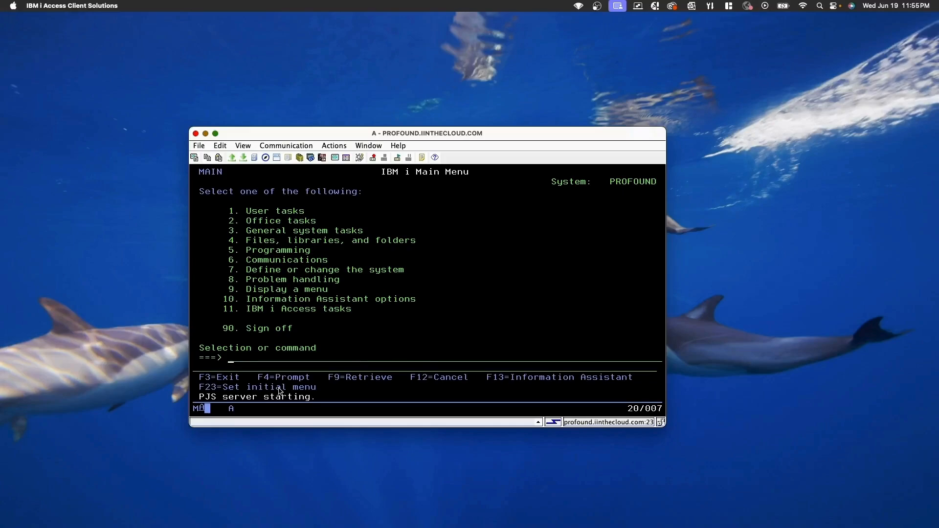
{"action": "mouse_move", "coordinate": [216, 296]}
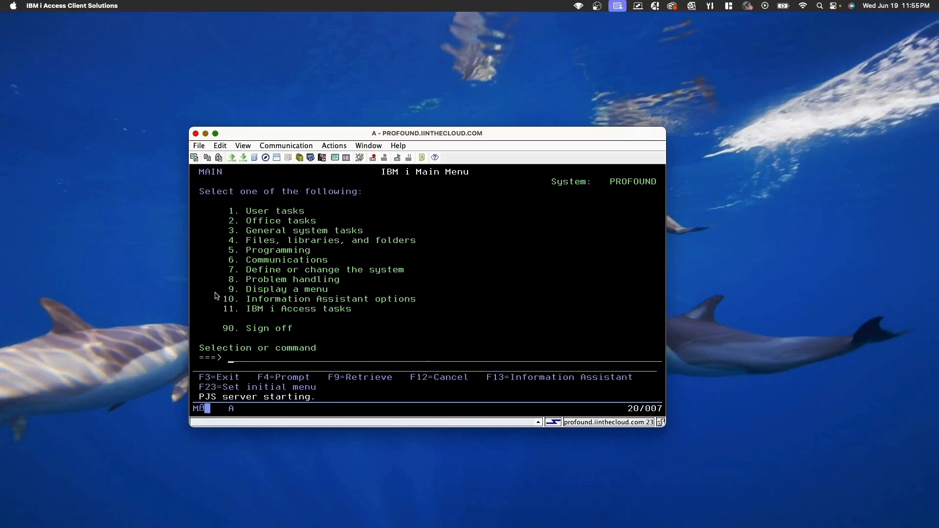
{"action": "mouse_move", "coordinate": [138, 268]}
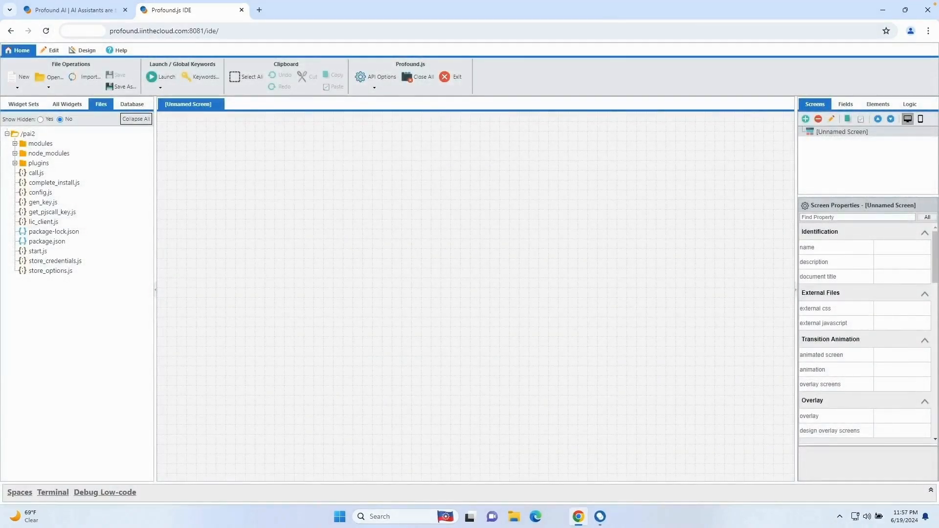
{"action": "mouse_move", "coordinate": [73, 96]}
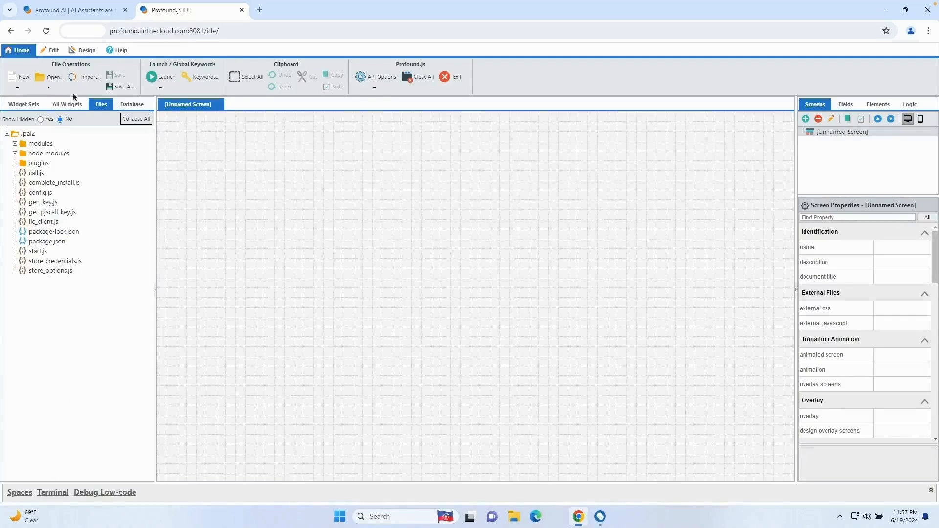
Create a new unnamed AI Agent file from the New menu.
{"action": "left_click", "coordinate": [21, 80]}
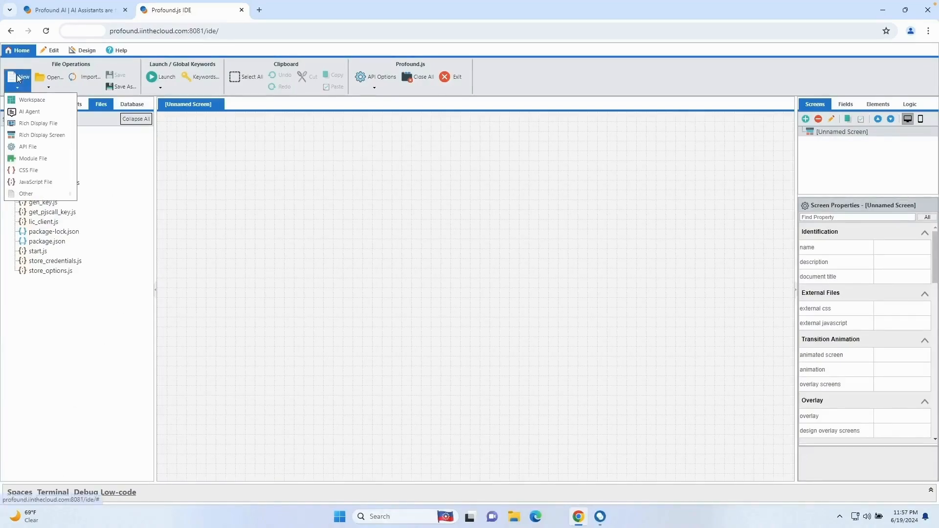
{"action": "left_click", "coordinate": [29, 112]}
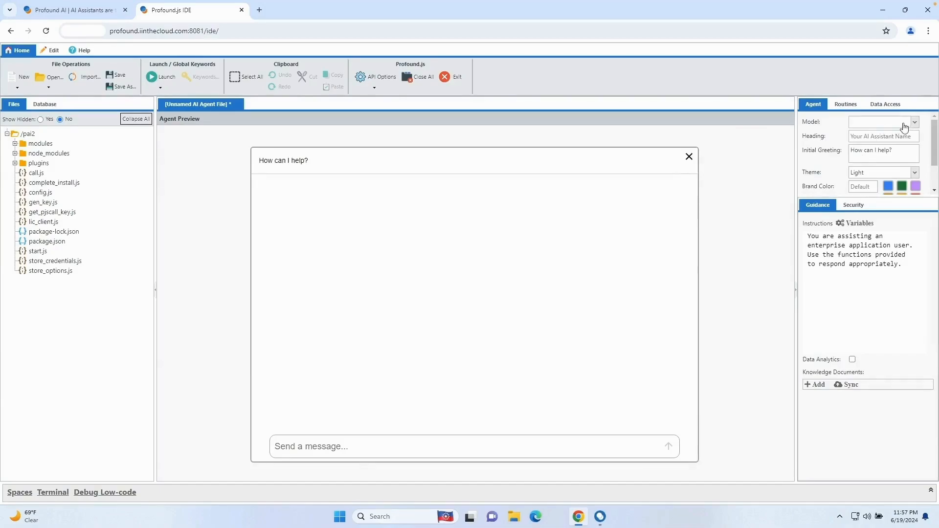
Switch the agent's model to GPT-4o and send 'Hello how are you today?' in the preview.
{"action": "left_click", "coordinate": [914, 121]}
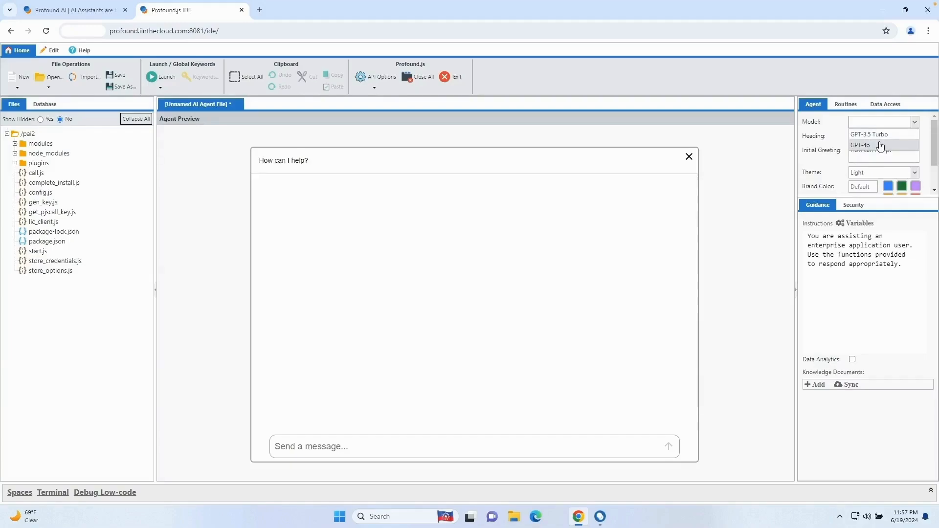
{"action": "left_click", "coordinate": [862, 145]}
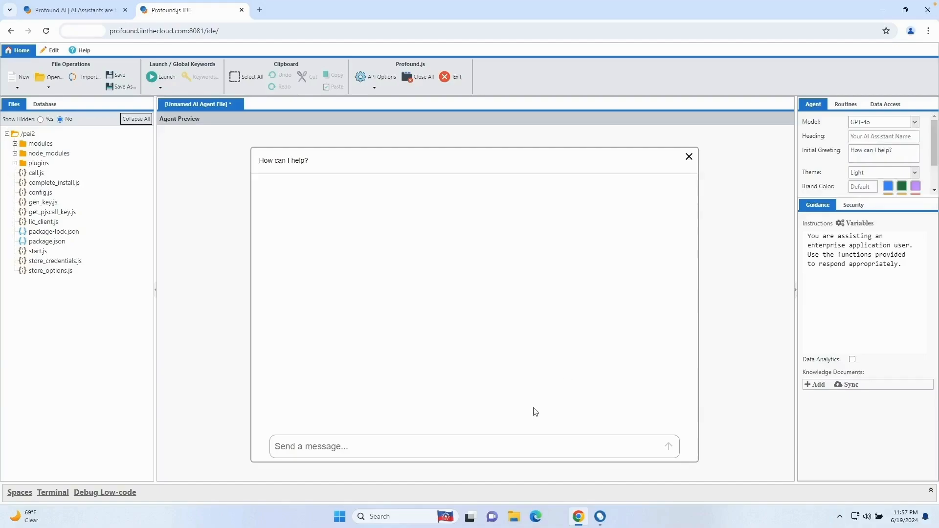
{"action": "mouse_move", "coordinate": [465, 447]}
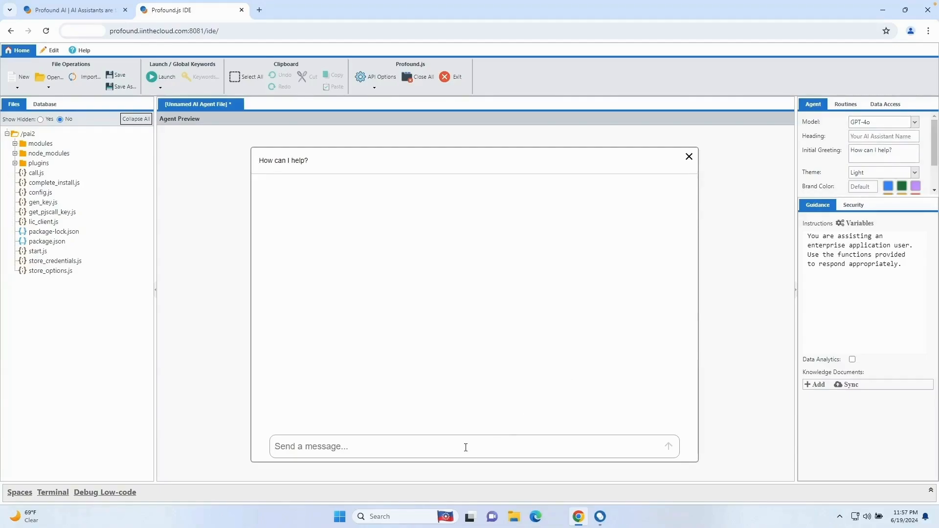
{"action": "type", "text": "Hello"}
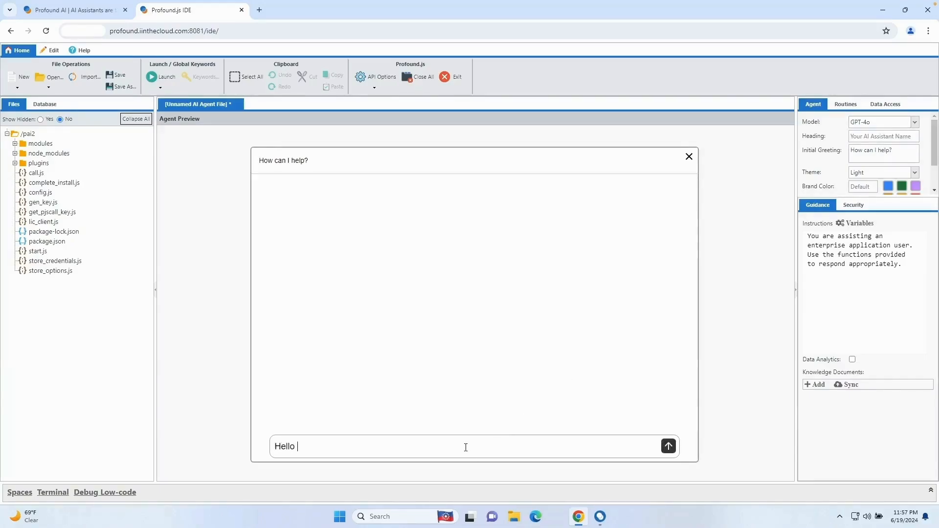
{"action": "type", "text": "how are you today"}
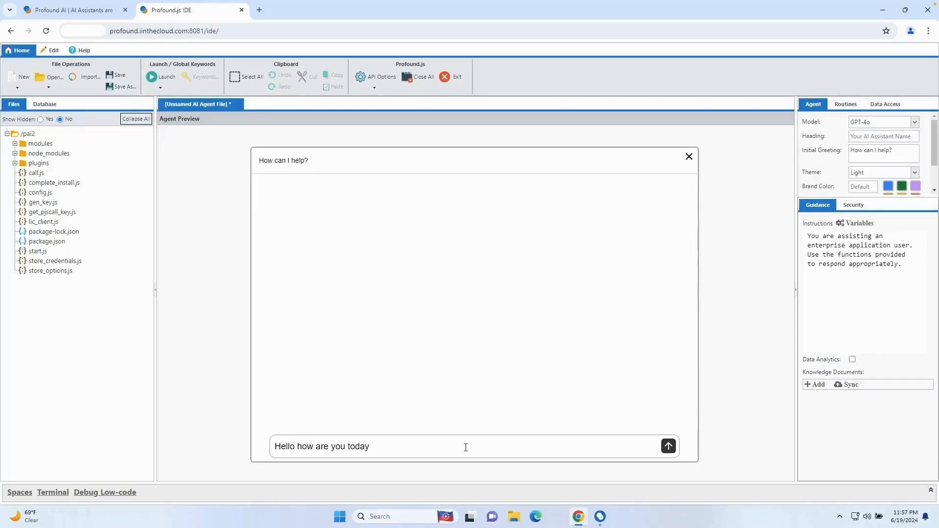
{"action": "left_click", "coordinate": [667, 446]}
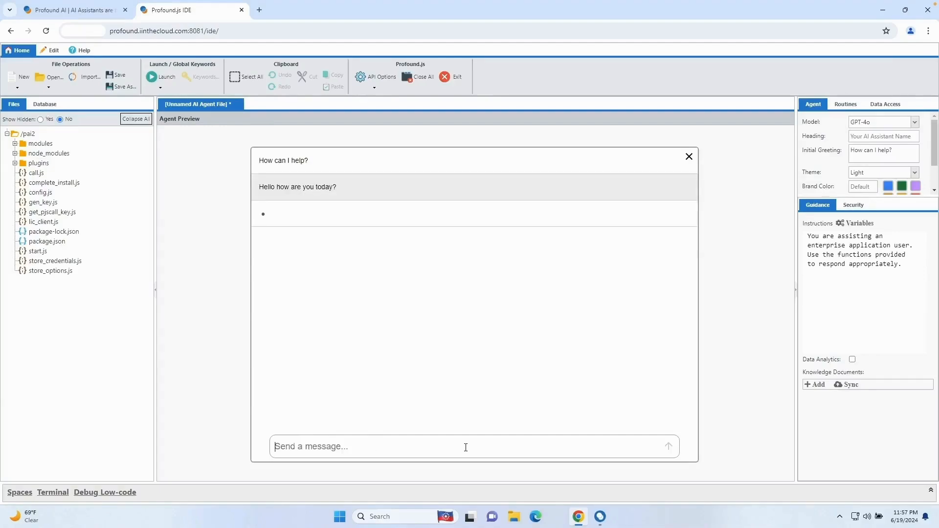